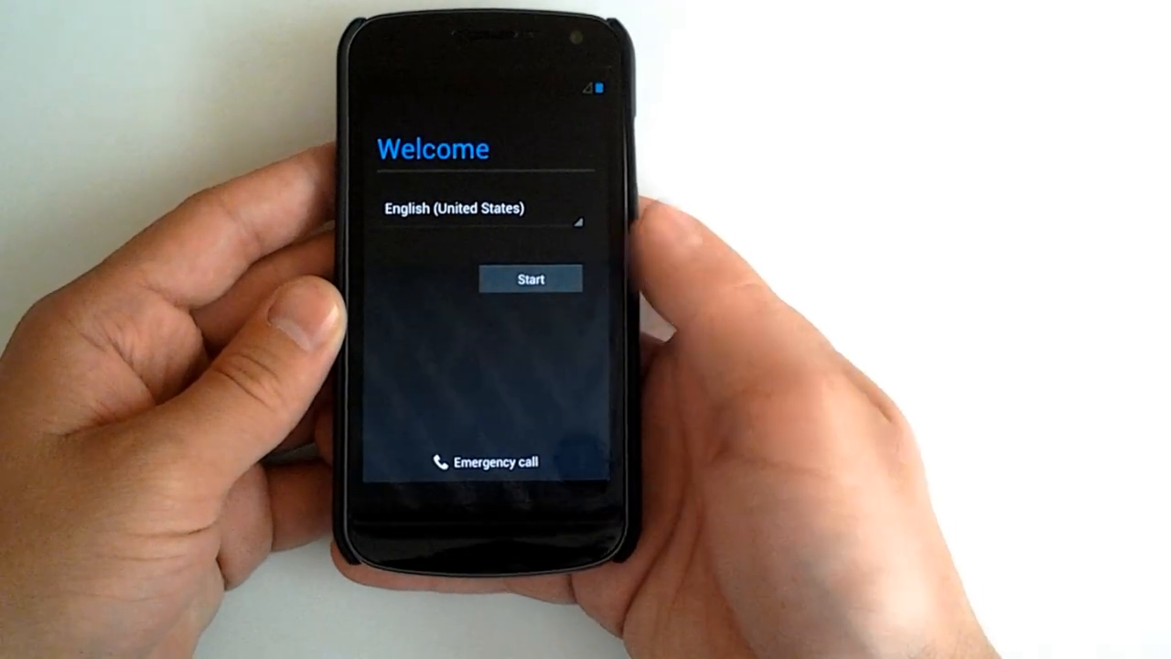
Start the Android setup wizard on the Welcome screen and reach Setup complete
click(530, 278)
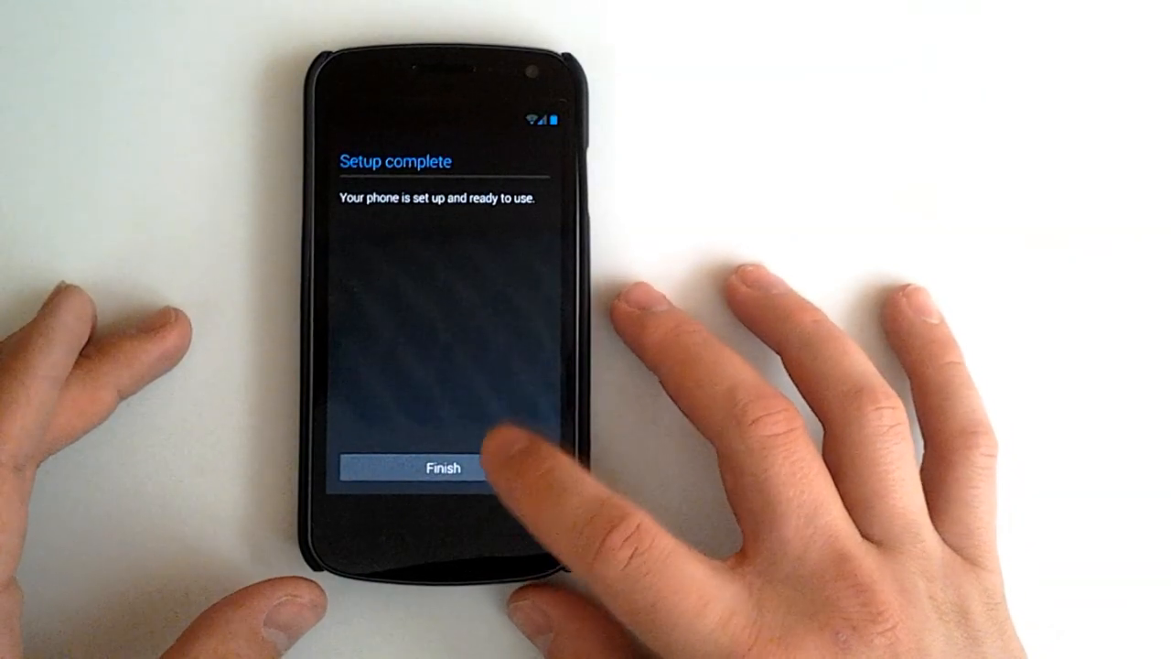
Finish setup to the home screen and open the app drawer listing Browser, Gmail, Maps
click(443, 467)
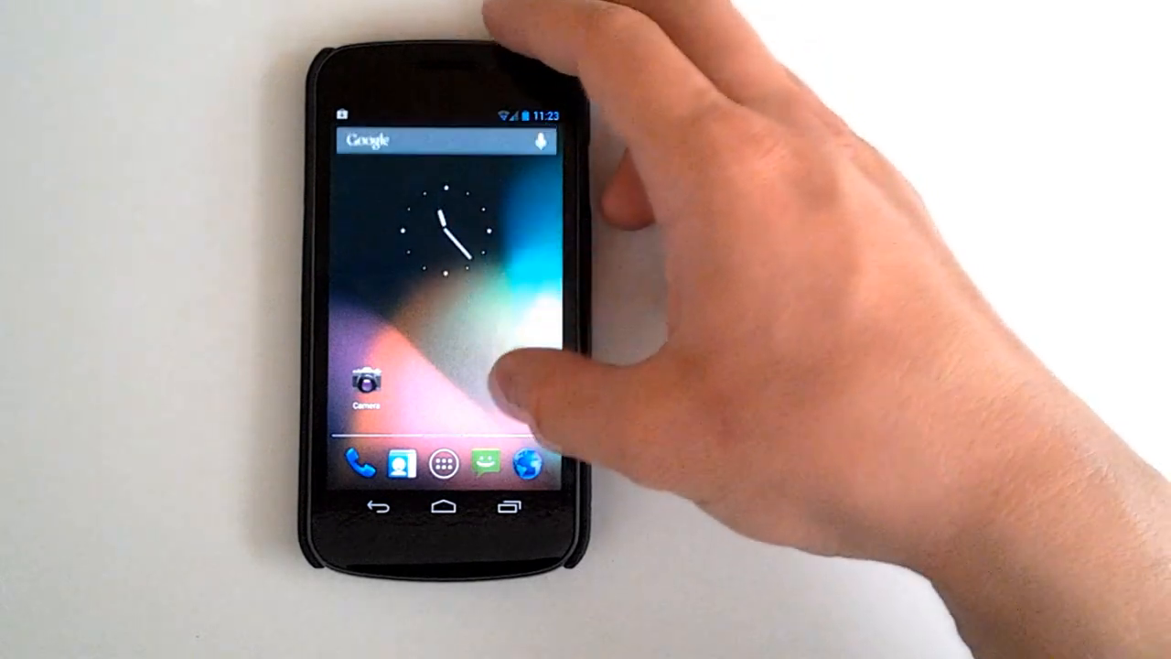
click(441, 465)
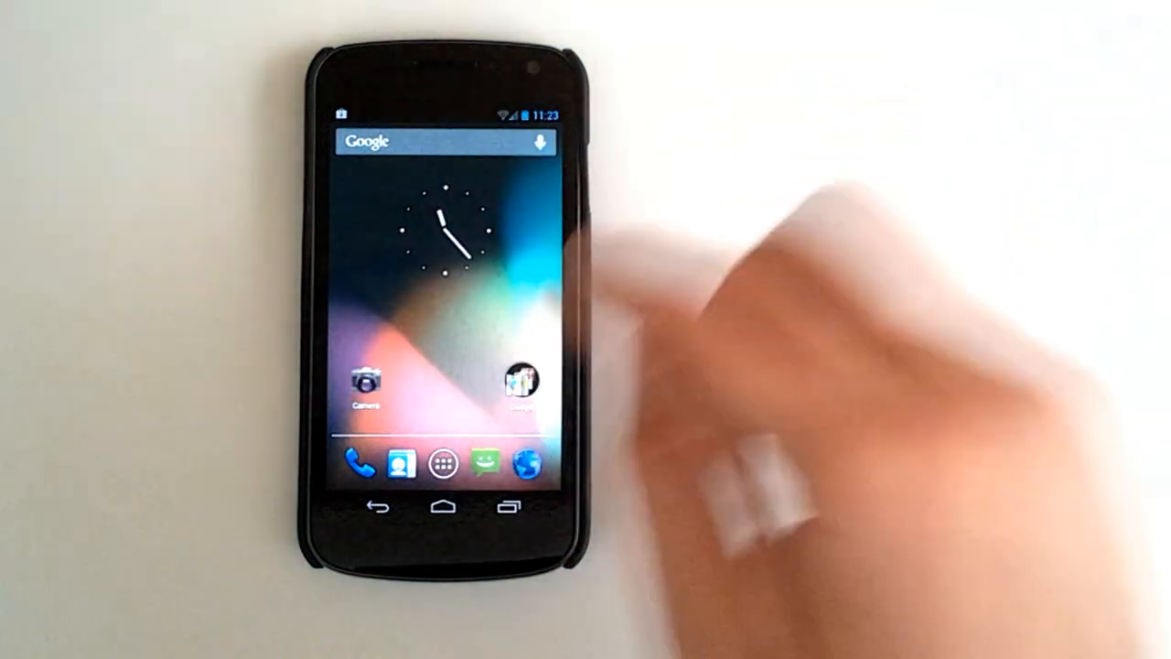
click(443, 464)
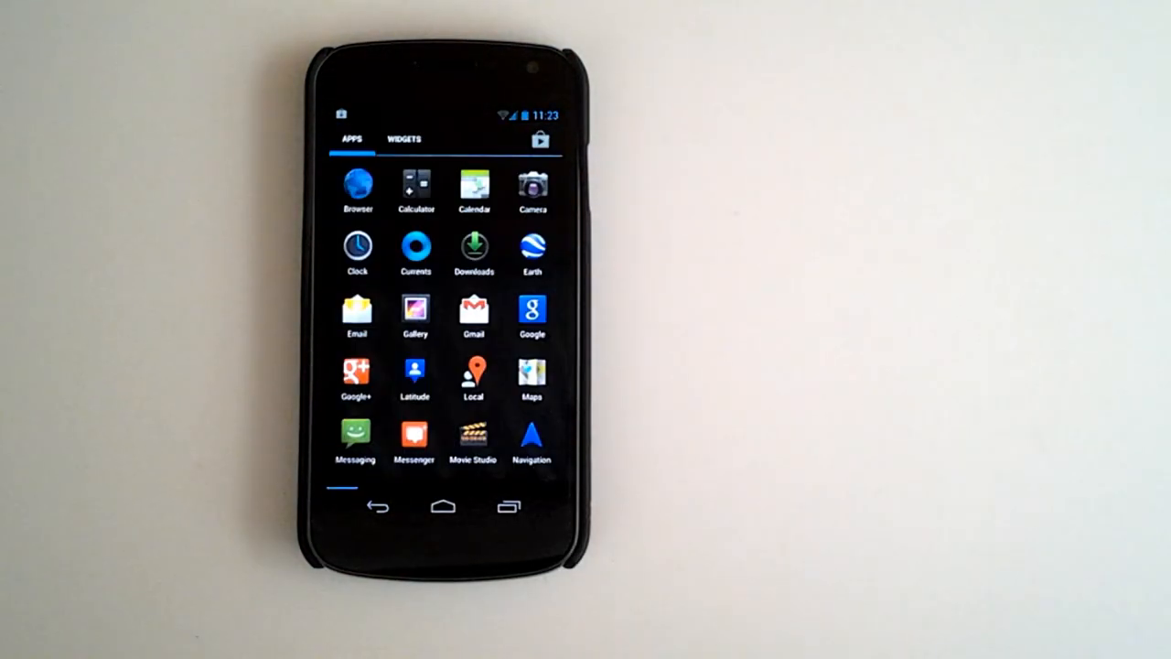
Dismiss the drawer tutorial, launch SuperSU, acknowledge its installation success, and leave it
click(415, 253)
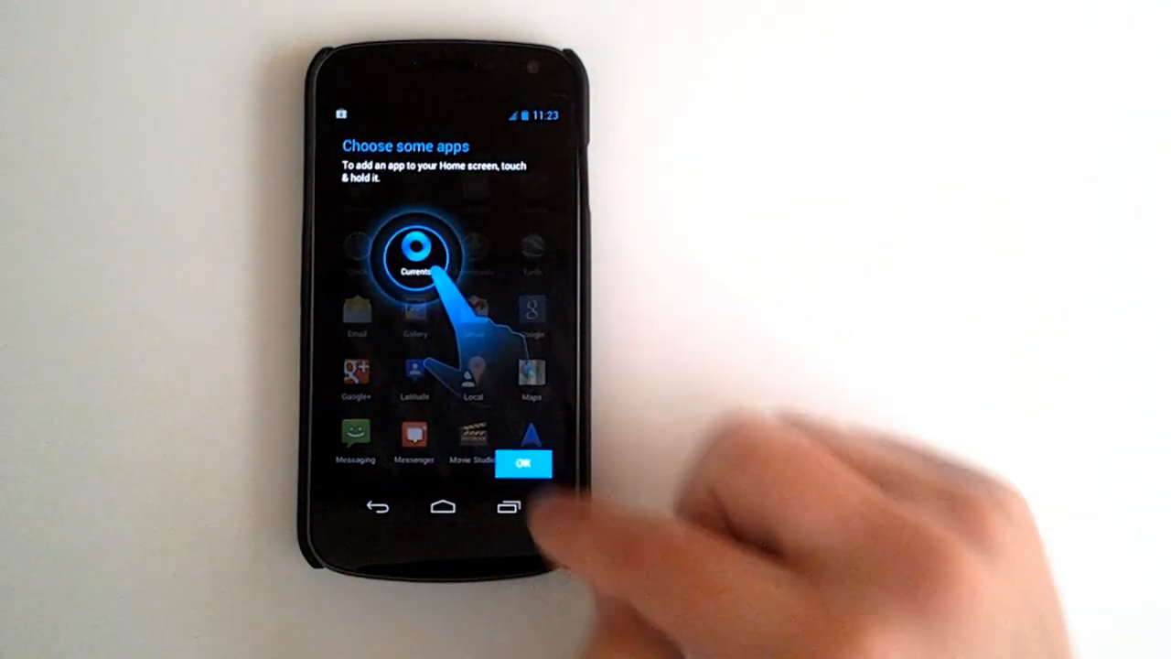
click(524, 463)
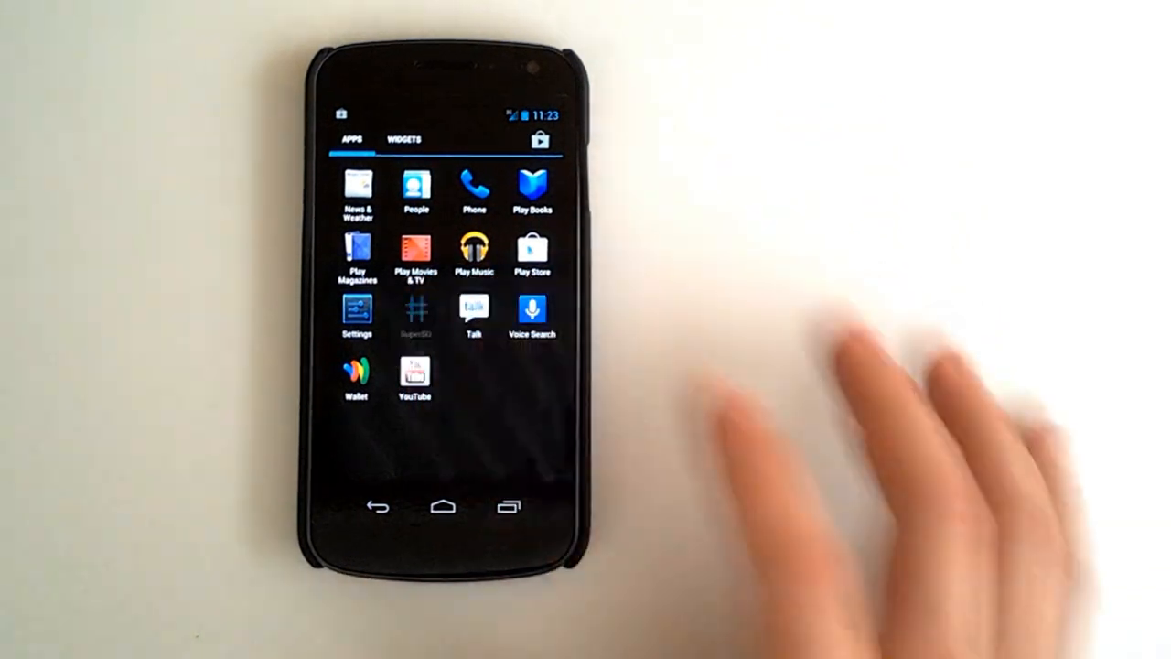
click(415, 316)
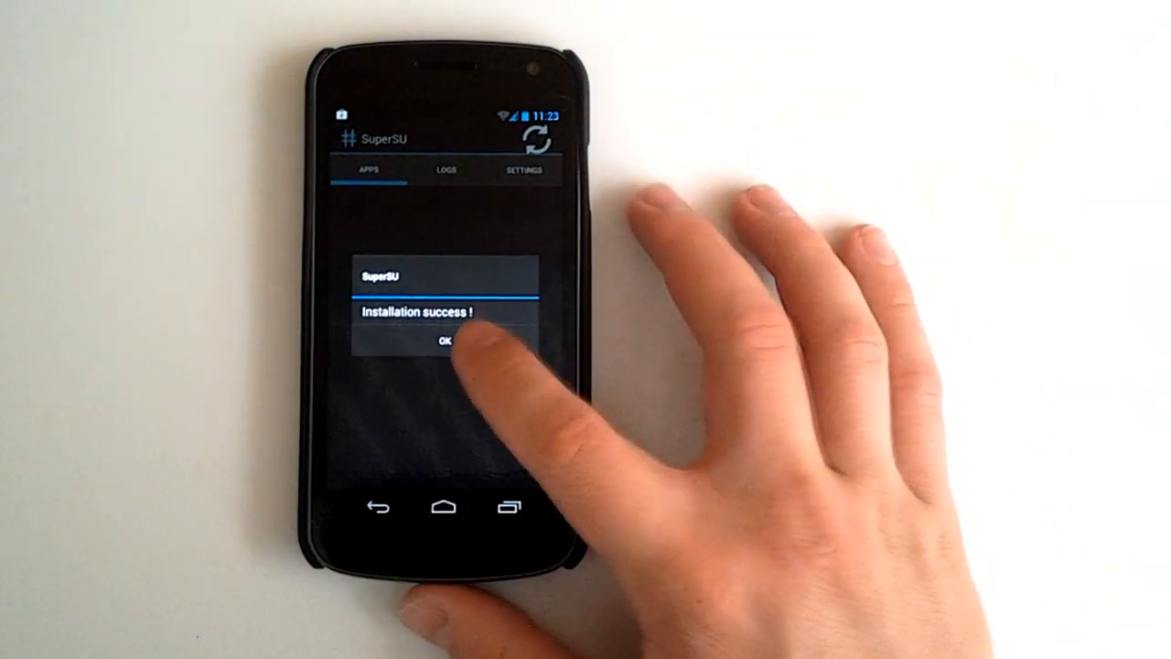
click(445, 342)
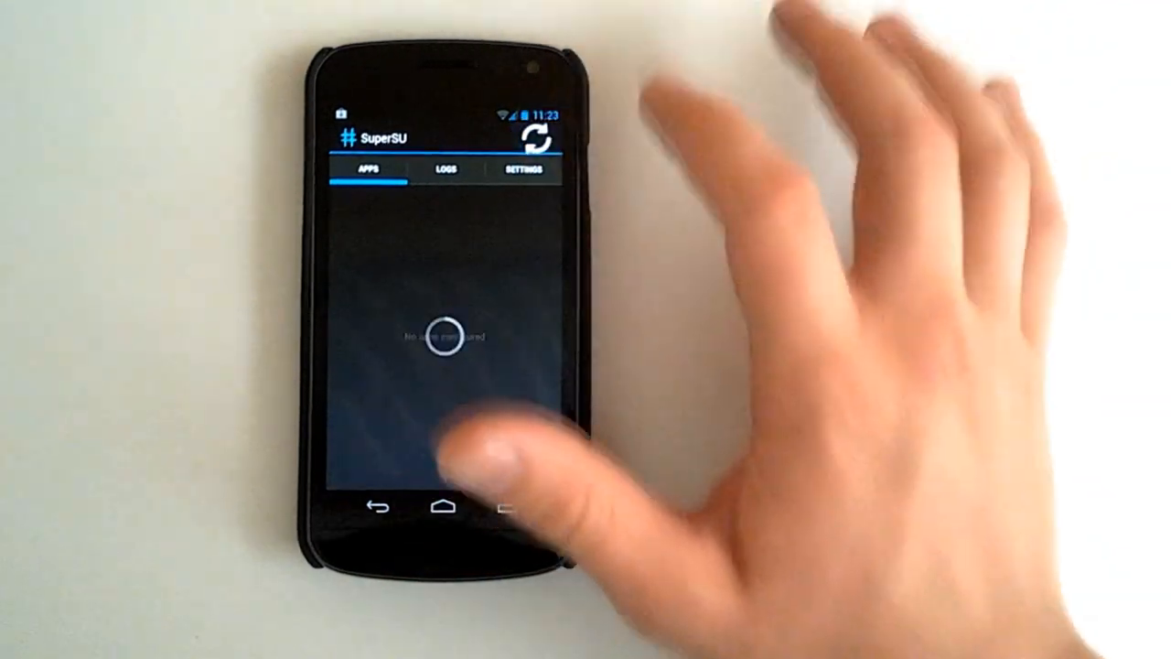
click(444, 506)
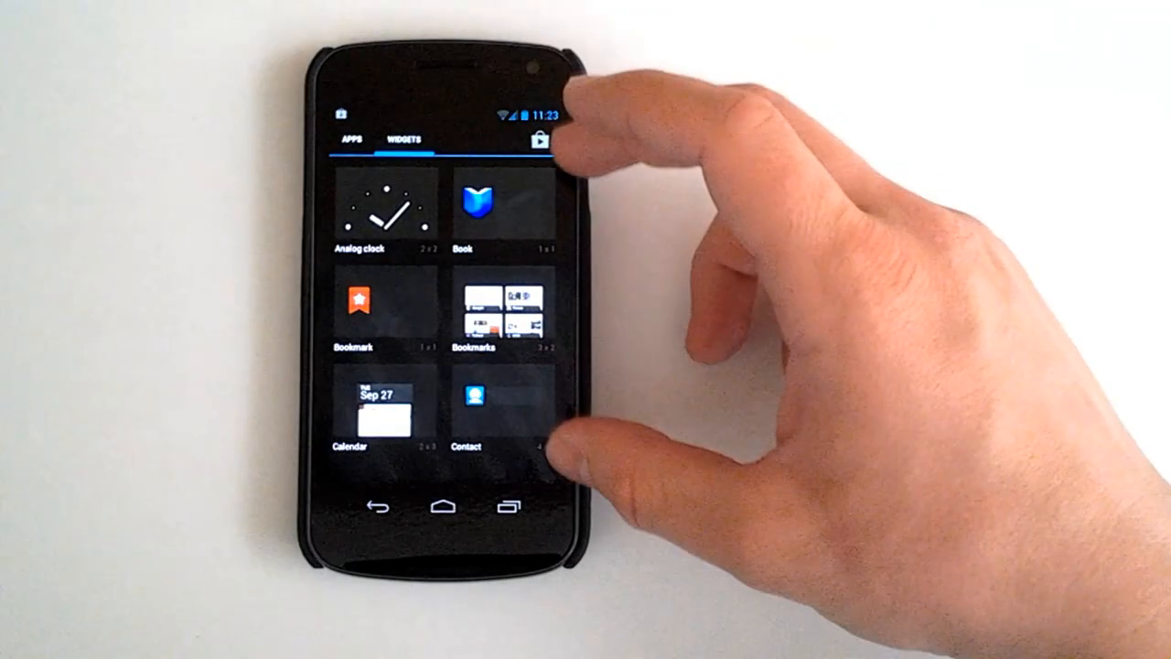
Scroll down through the list of available widgets
scroll(down, 3)
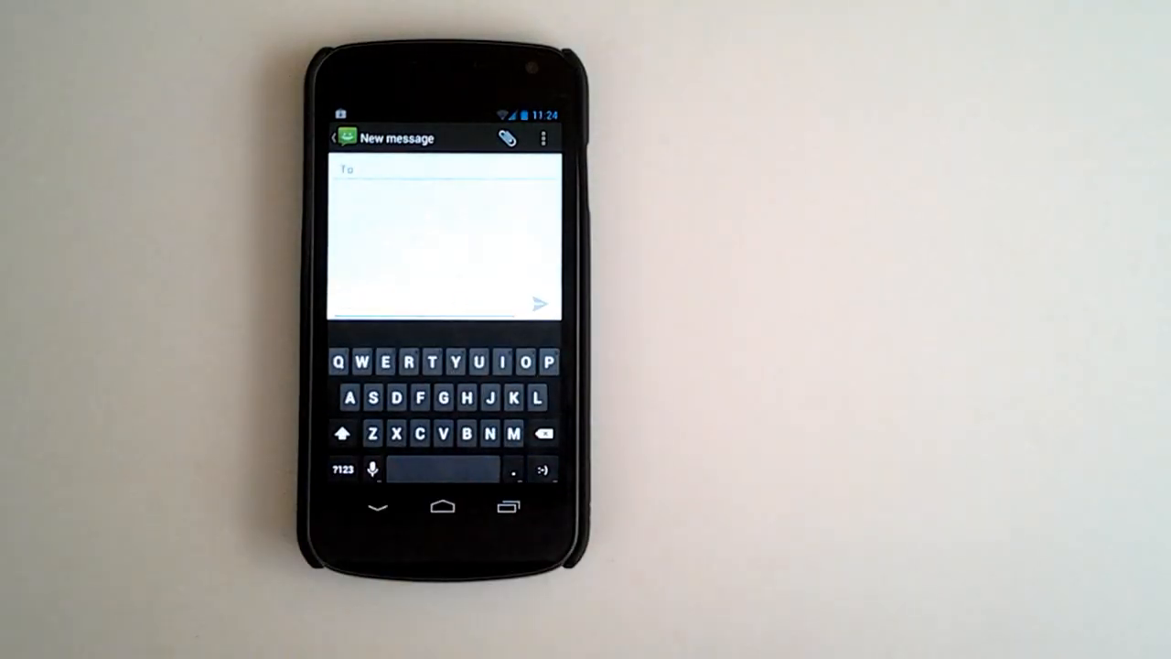
Dictate 'hey man how's it going… meet me today at' with punctuation, then go home
click(372, 469)
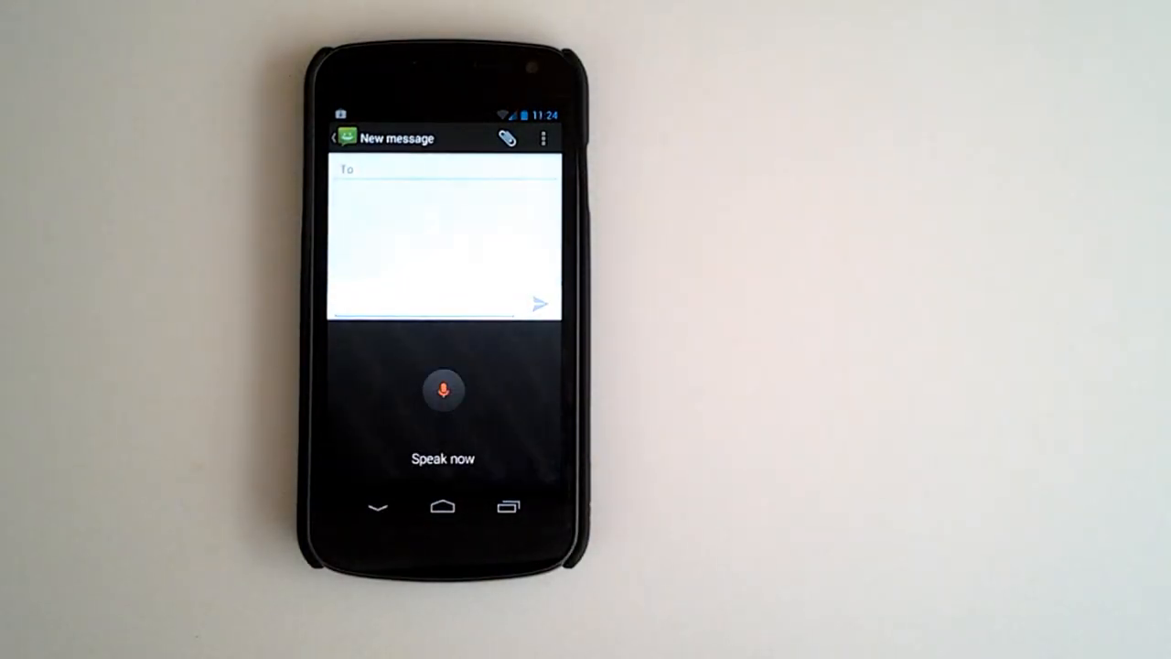
click(441, 391)
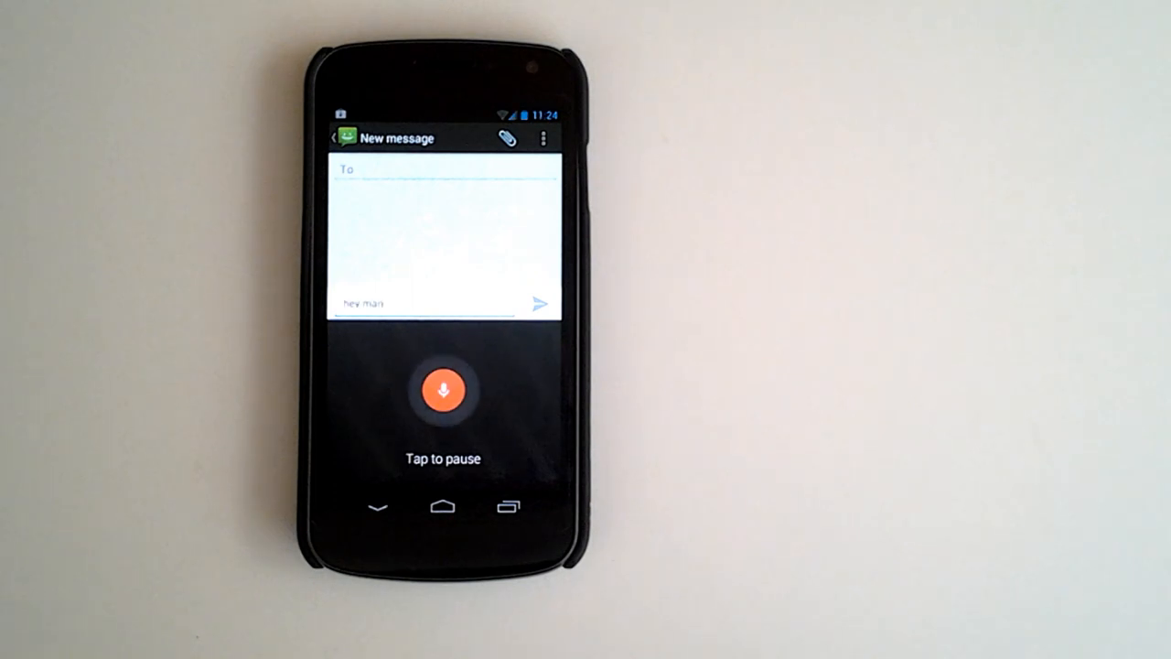
text(hey man how s it going to meet me today at 5 at the out burger king cool)
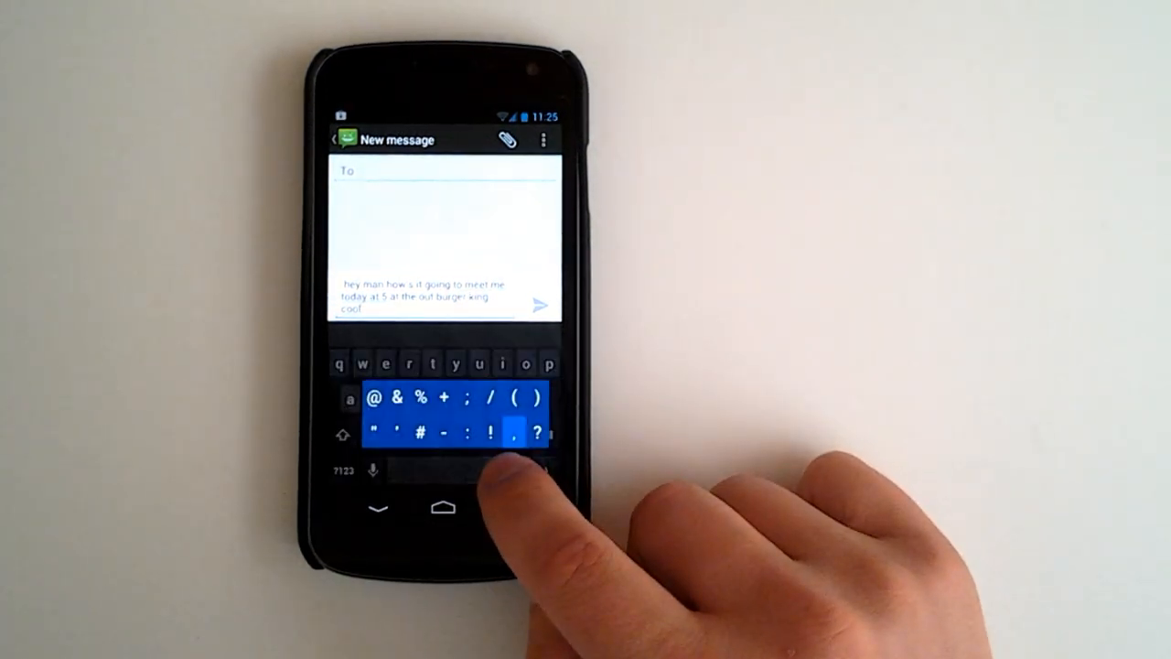
click(540, 433)
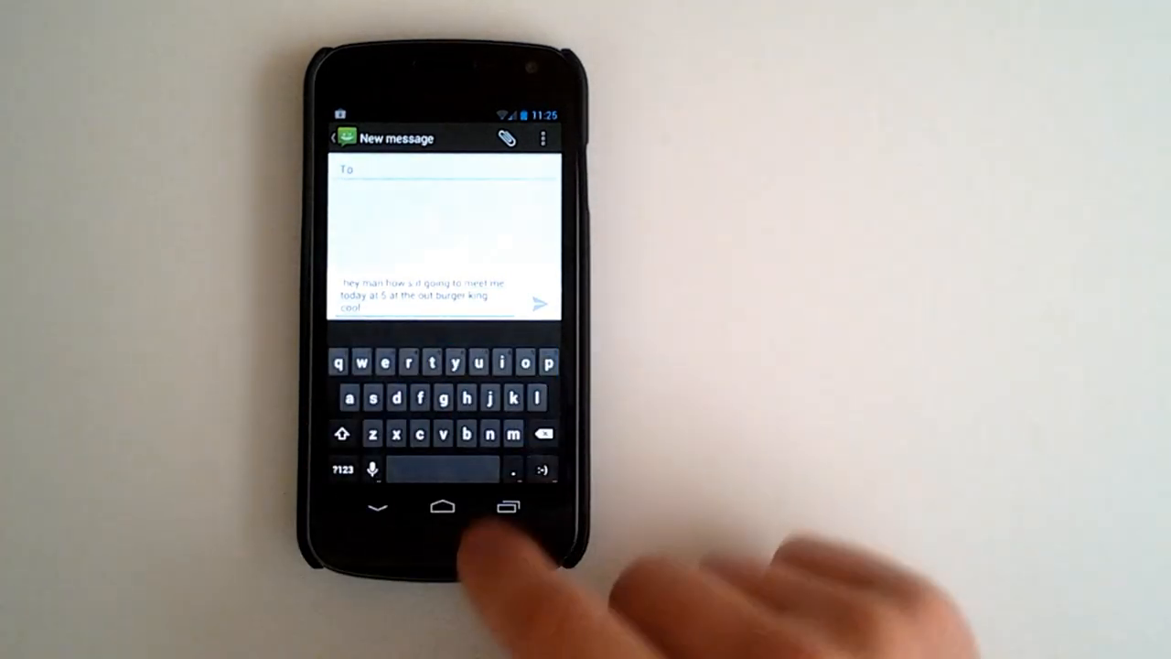
click(441, 507)
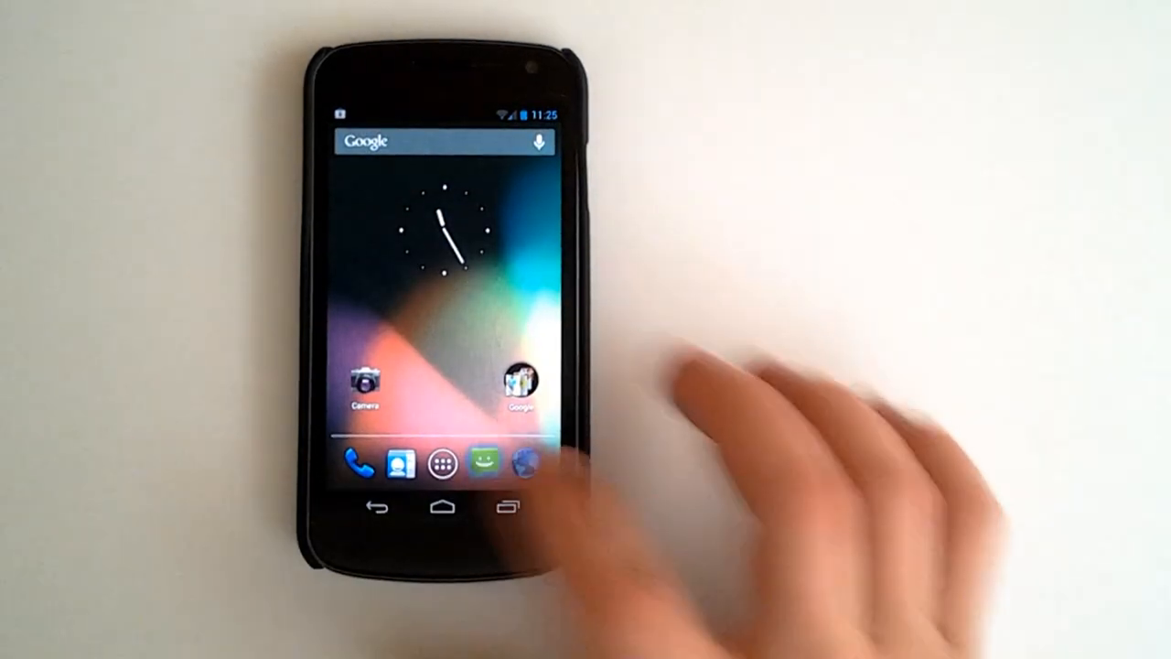
Open Settings and view the Battery usage details, then return to the settings list
click(483, 462)
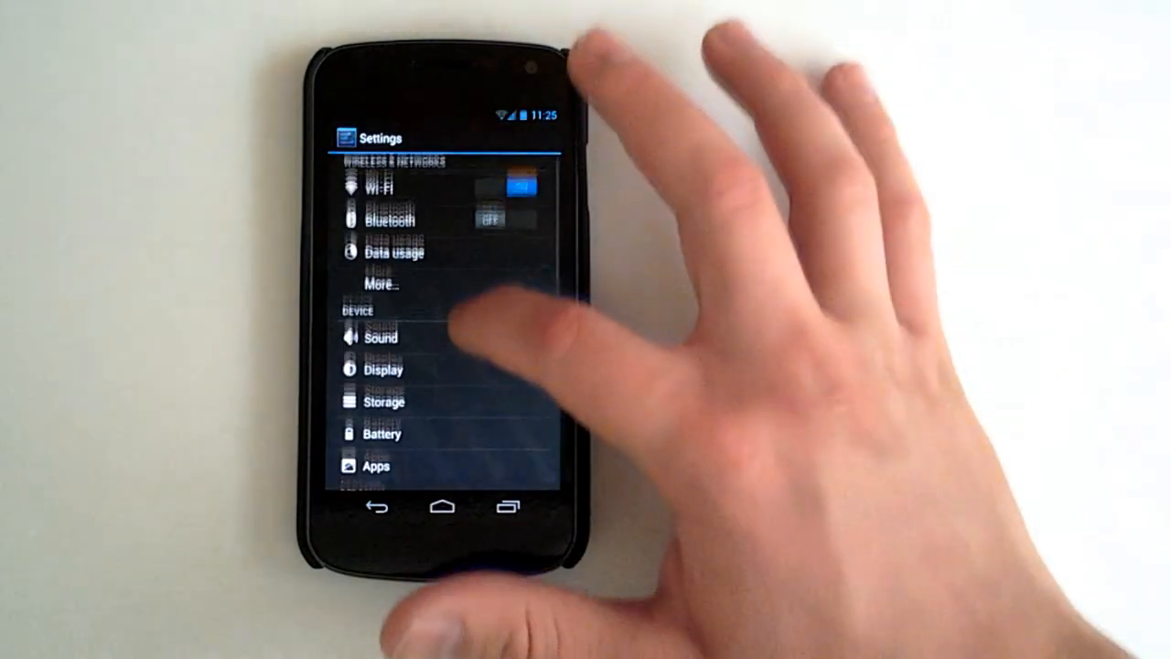
click(381, 284)
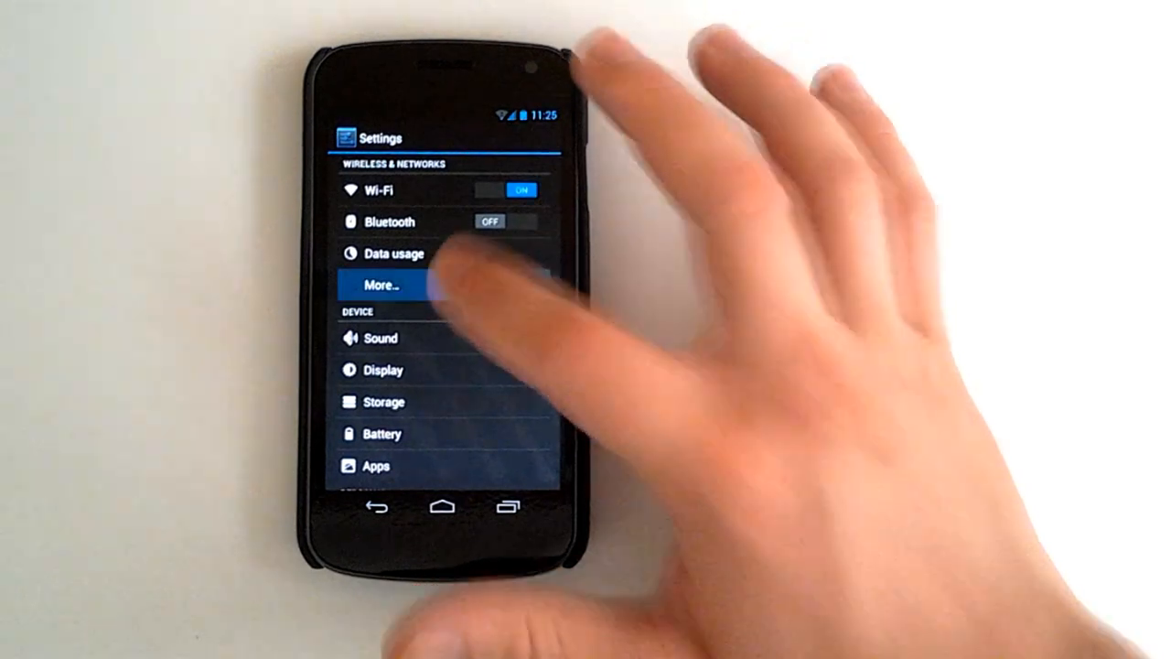
click(381, 284)
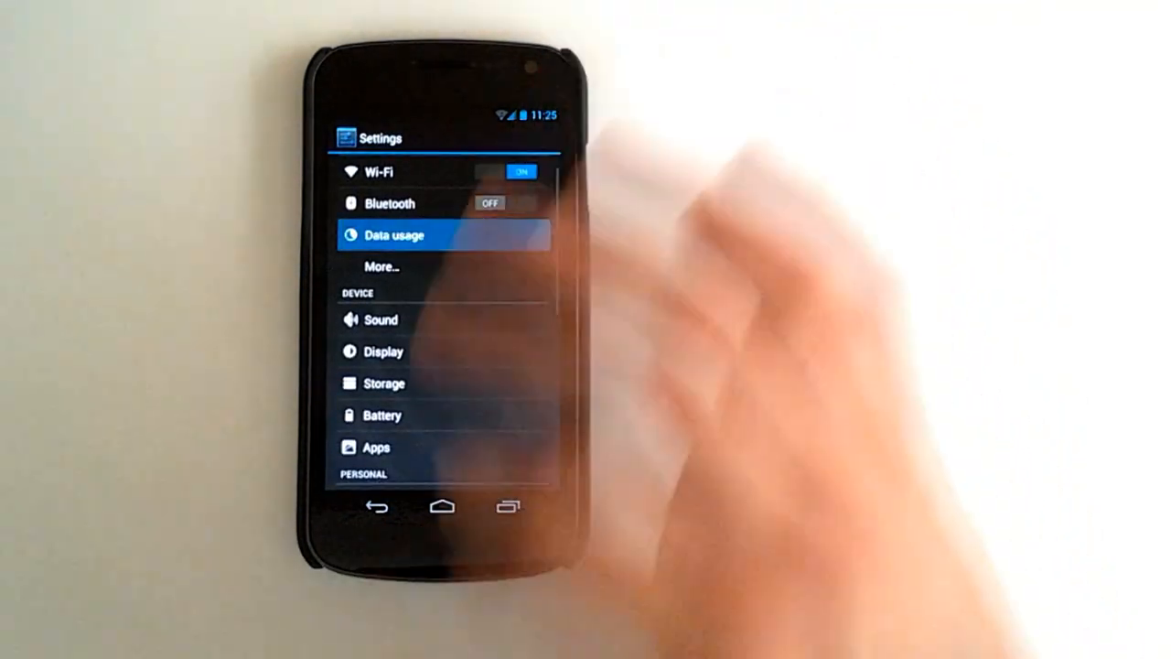
click(394, 235)
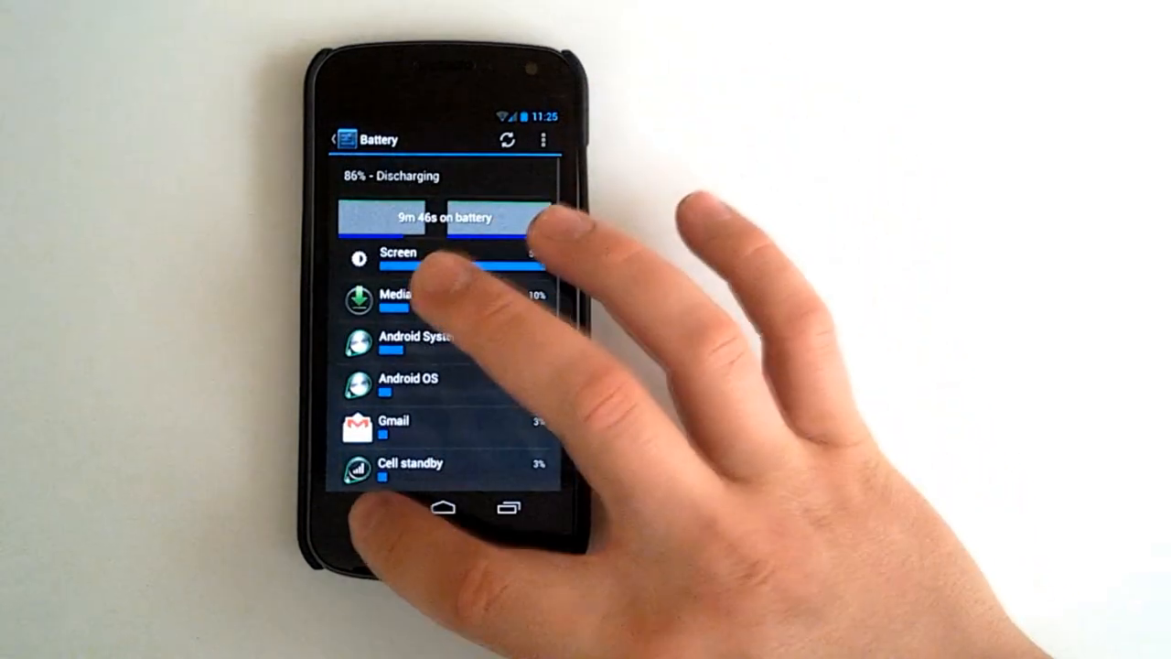
click(344, 139)
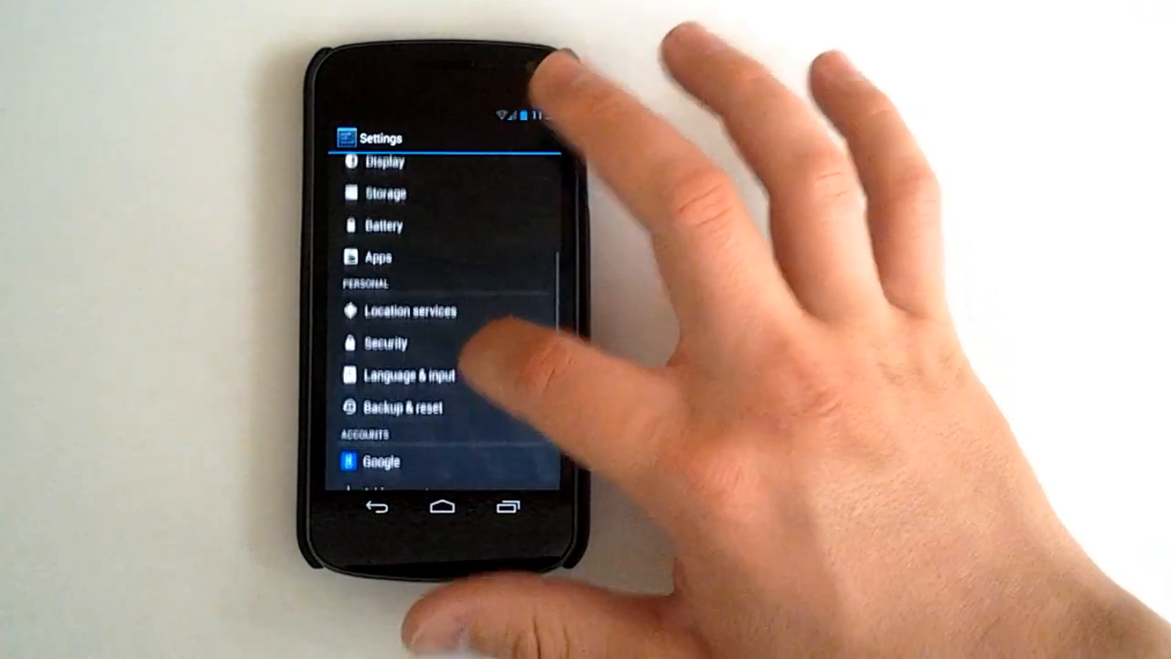
Scroll through Developer options, where Force GPU rendering is checked
scroll(down, 3)
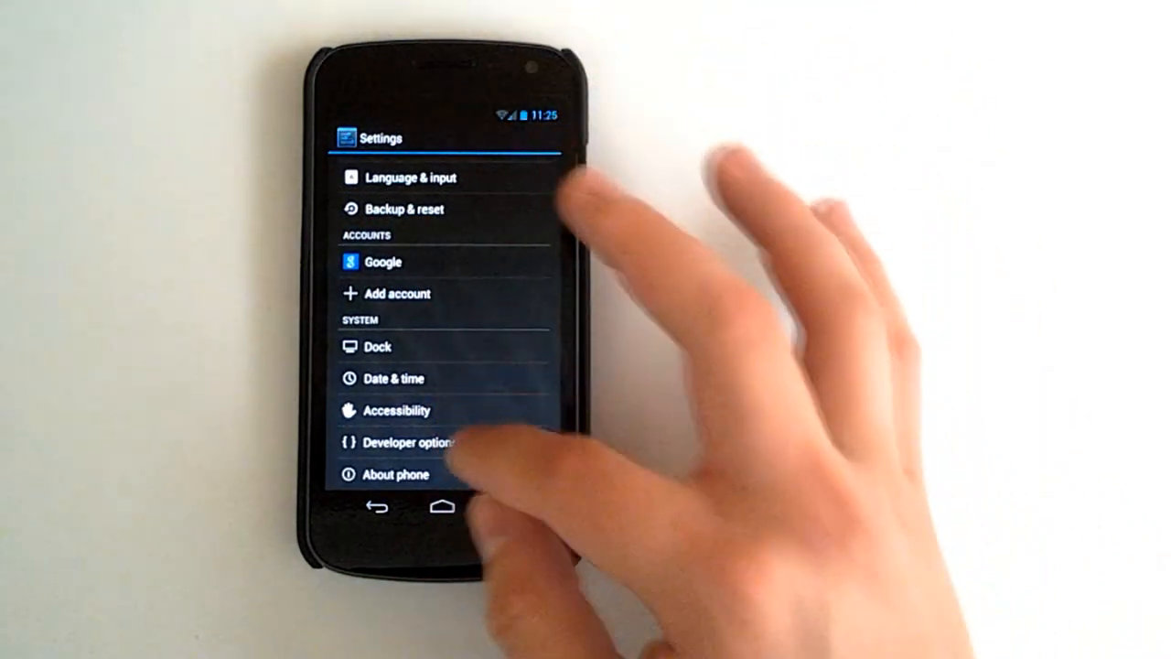
click(411, 443)
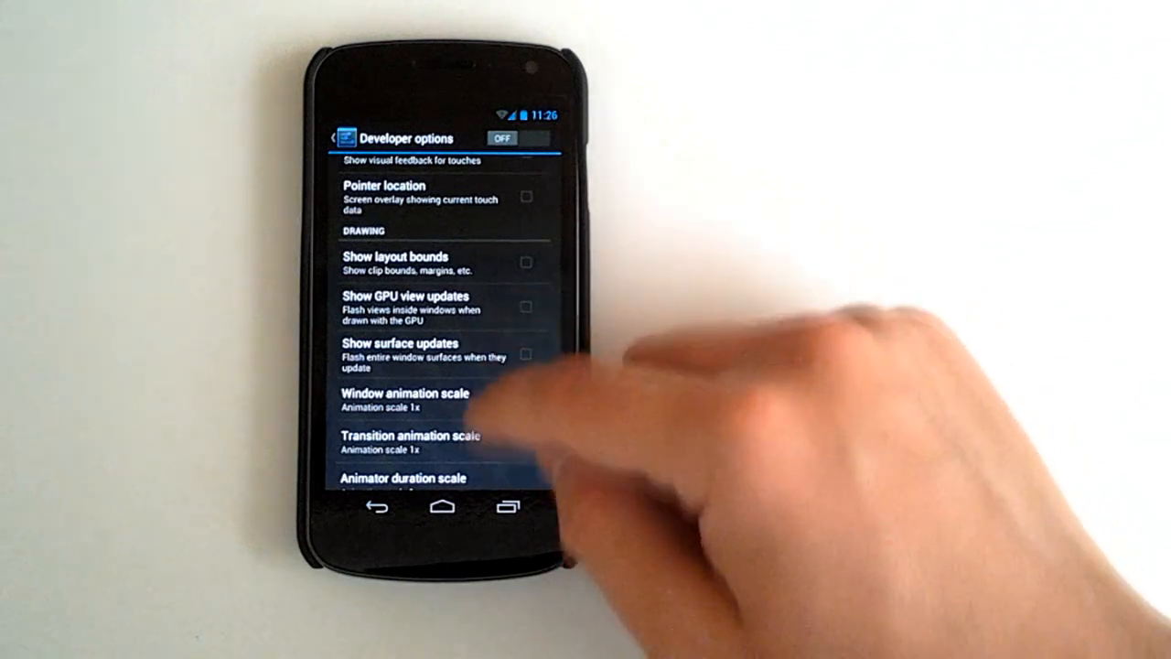
scroll(down, 3)
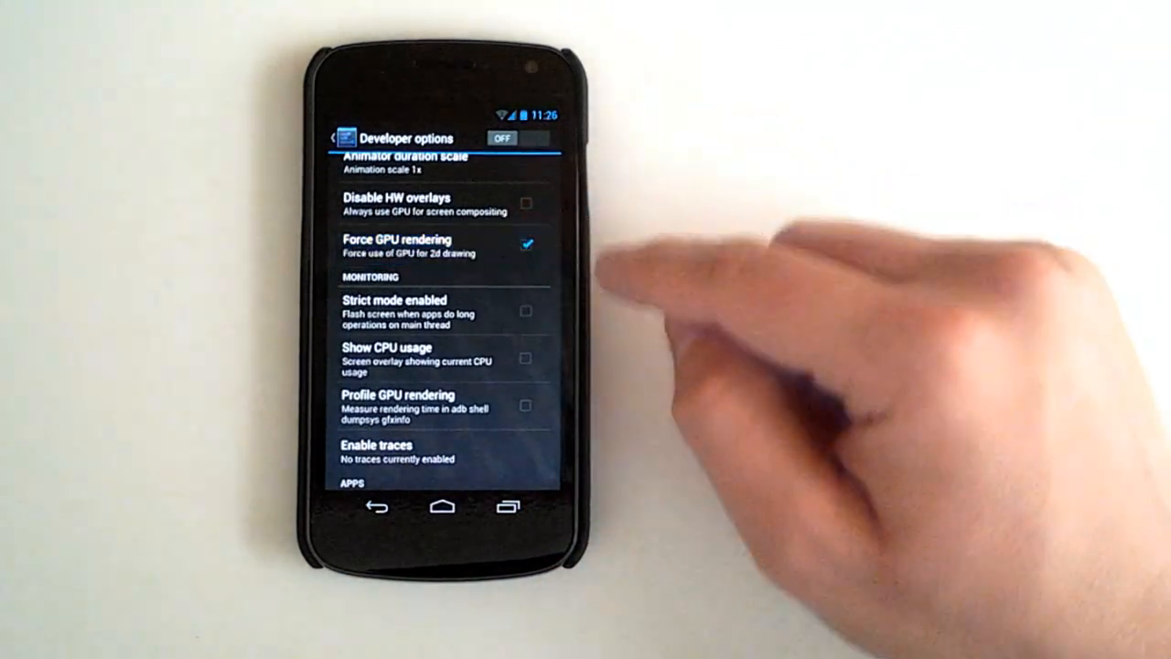
scroll(down, 3)
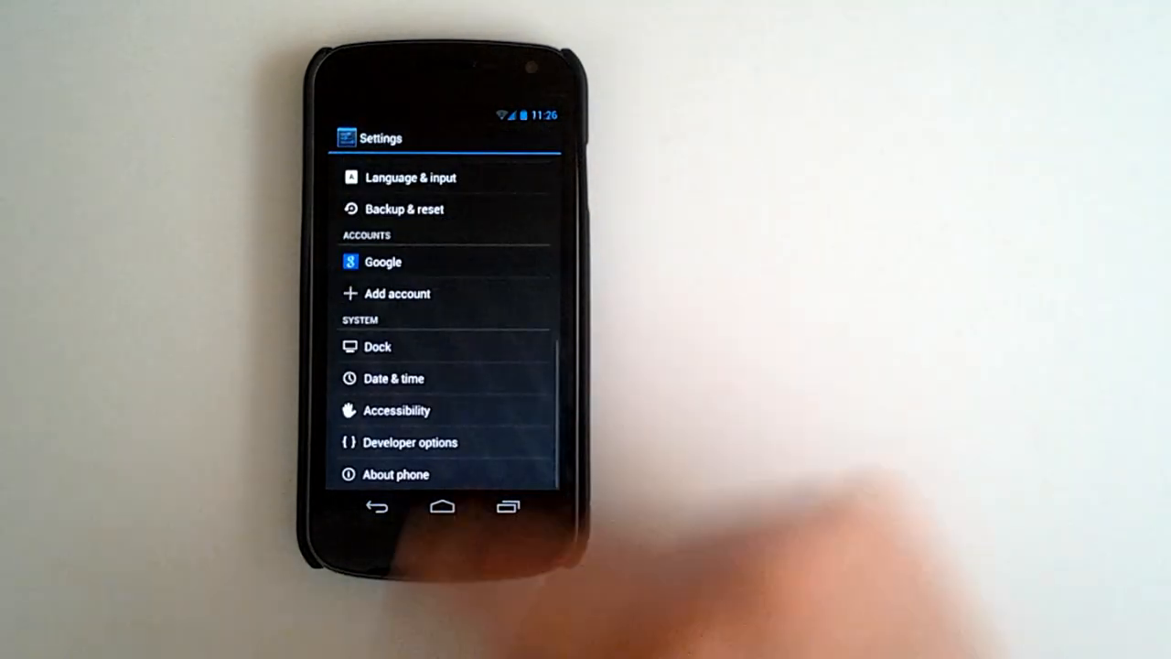
Open About phone (Galaxy Nexus, Android 4.1) and poke the Jelly Bean easter egg
click(395, 474)
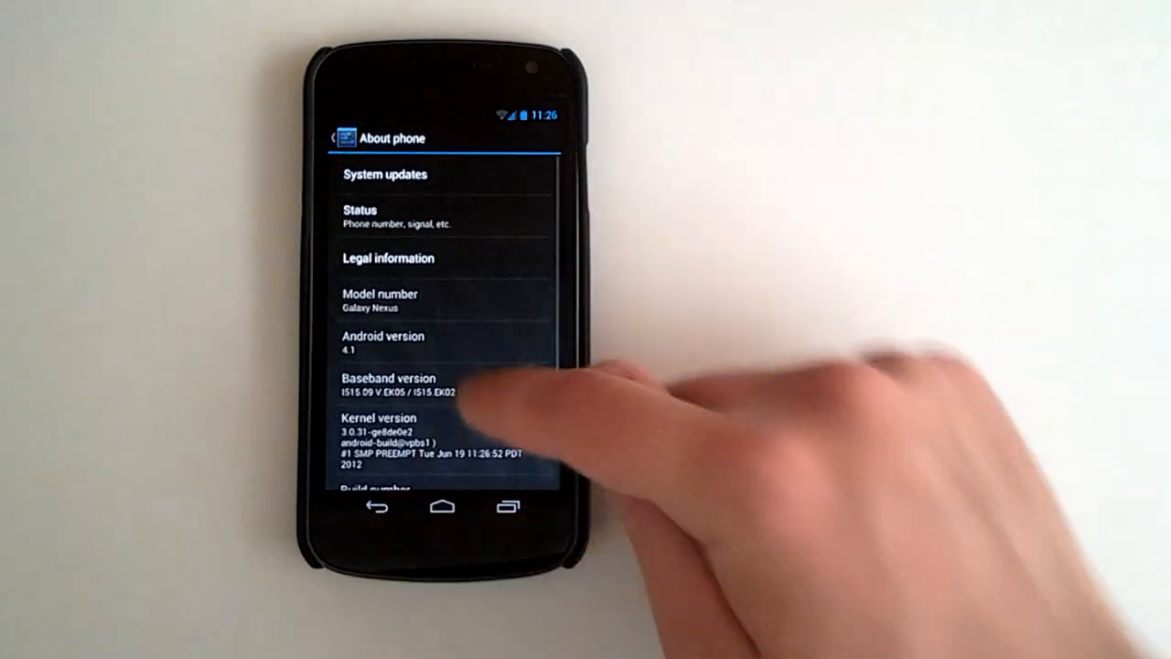
scroll(down, 3)
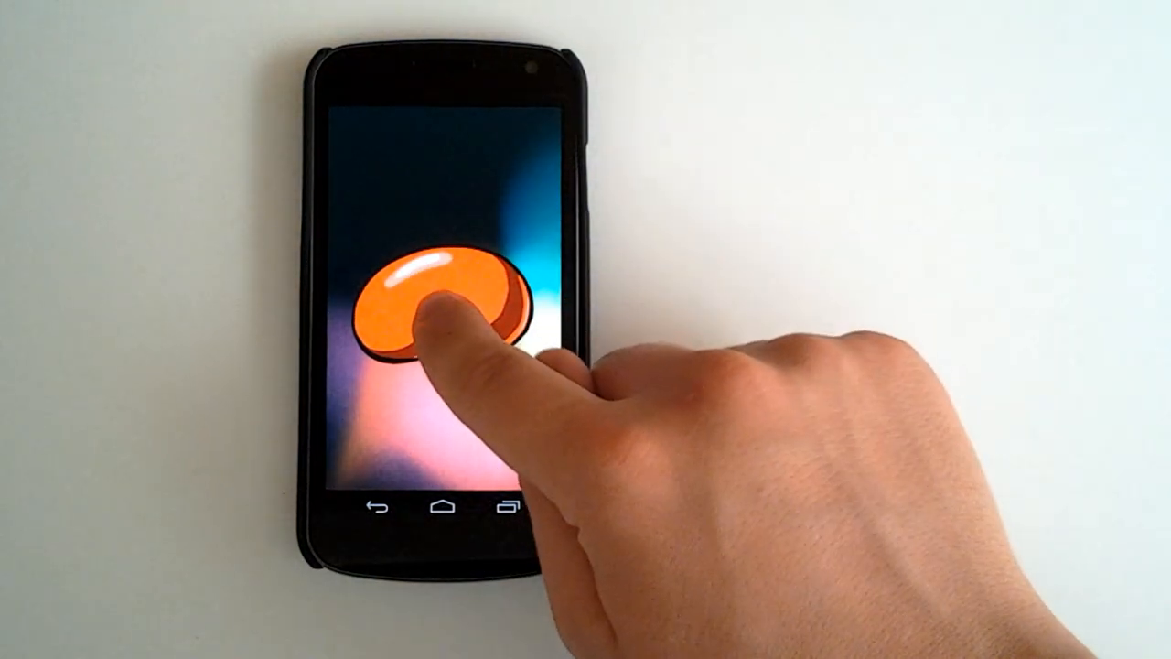
click(434, 311)
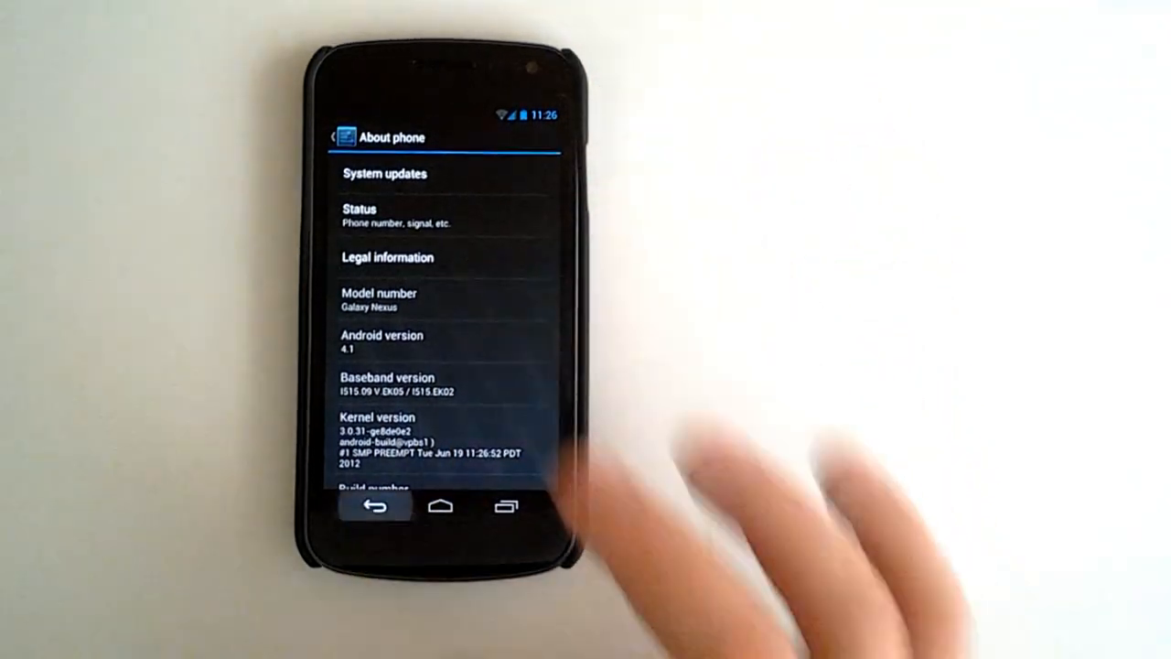
Browse the stock wallpapers and set the dark blue geometric one as wallpaper
click(375, 505)
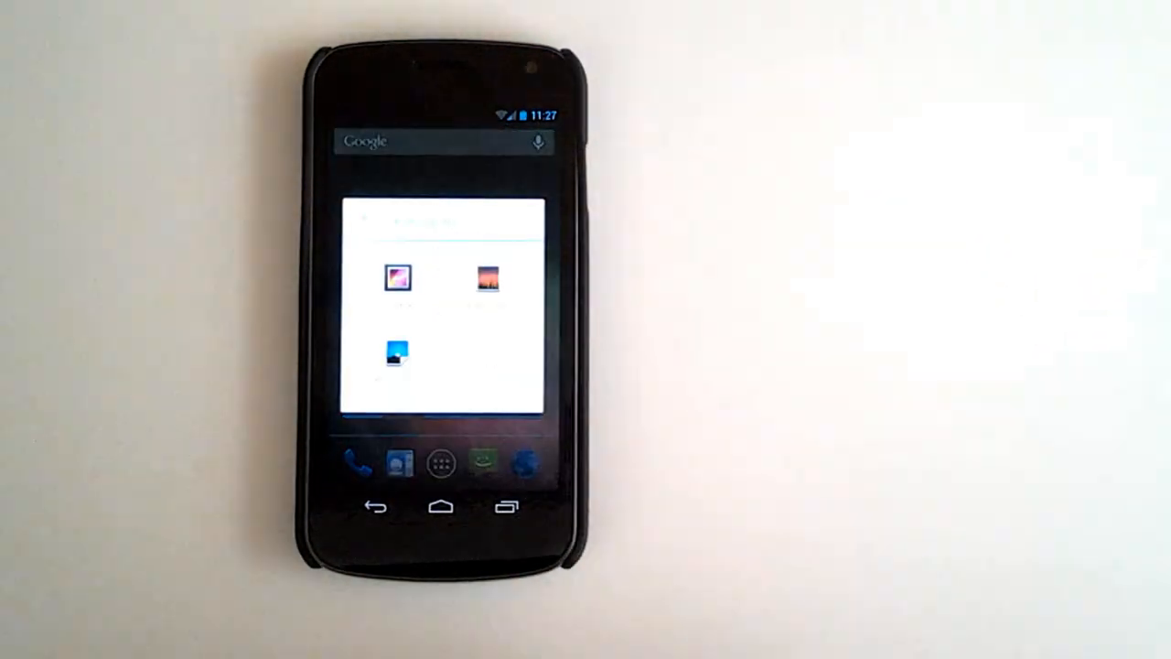
click(396, 357)
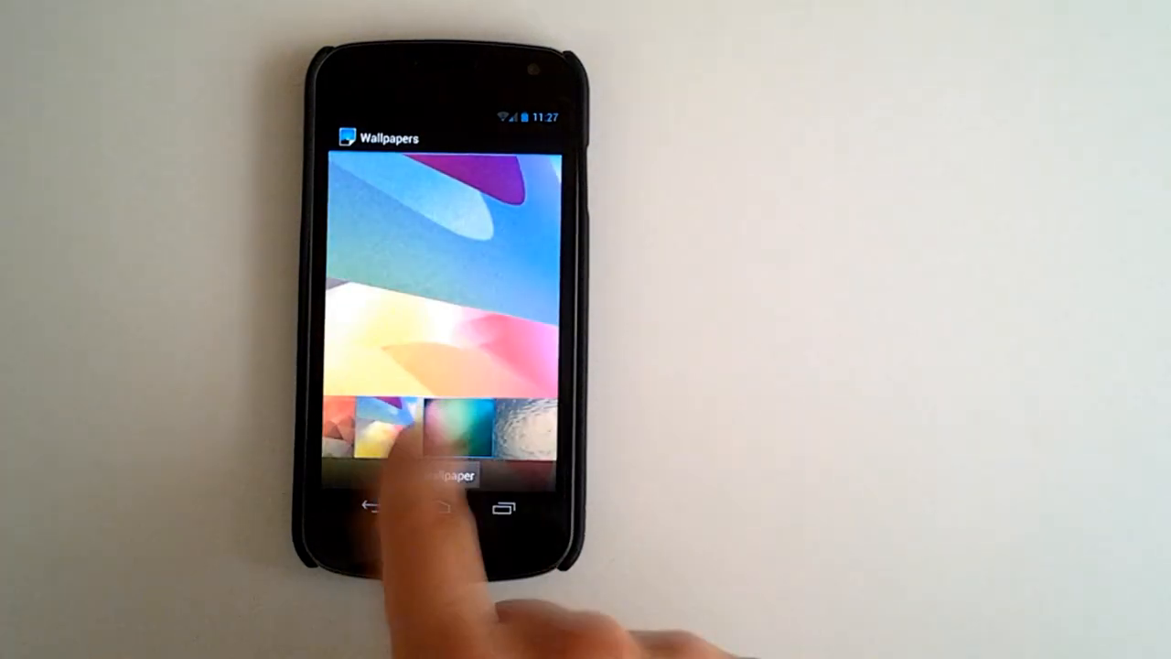
click(466, 430)
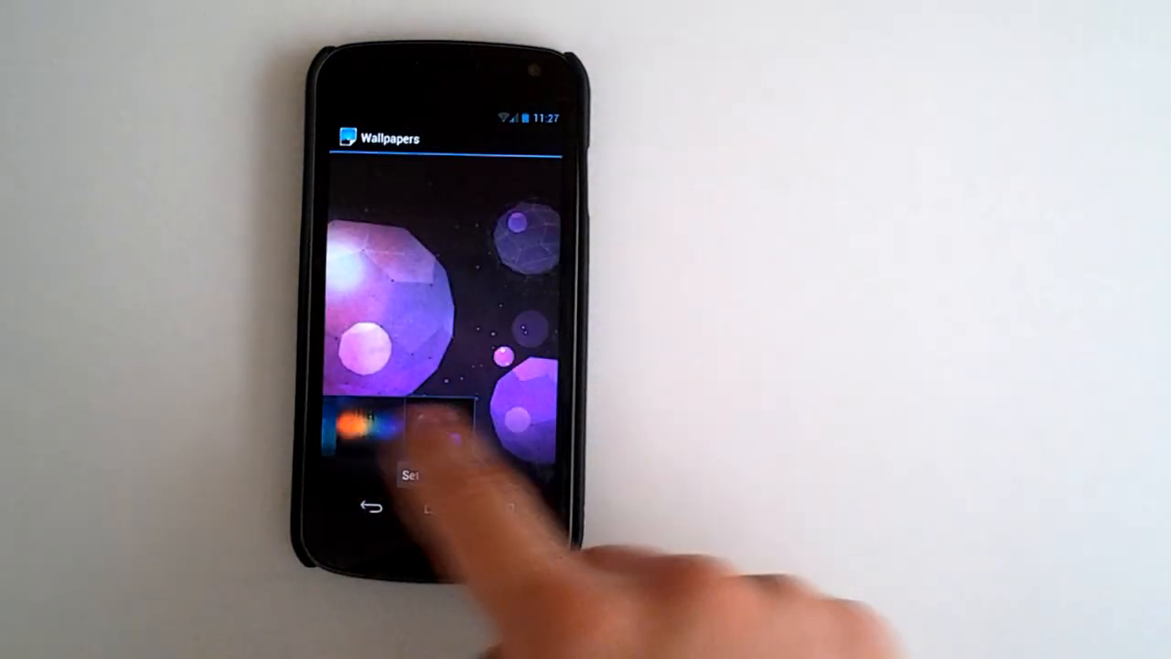
click(439, 426)
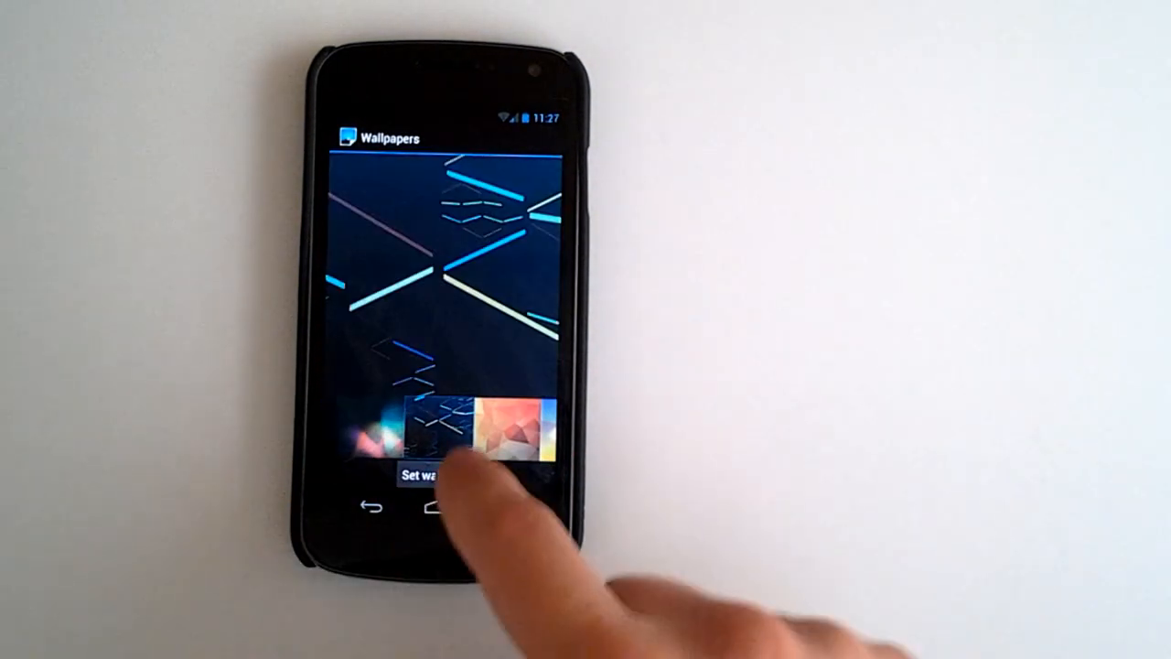
click(425, 475)
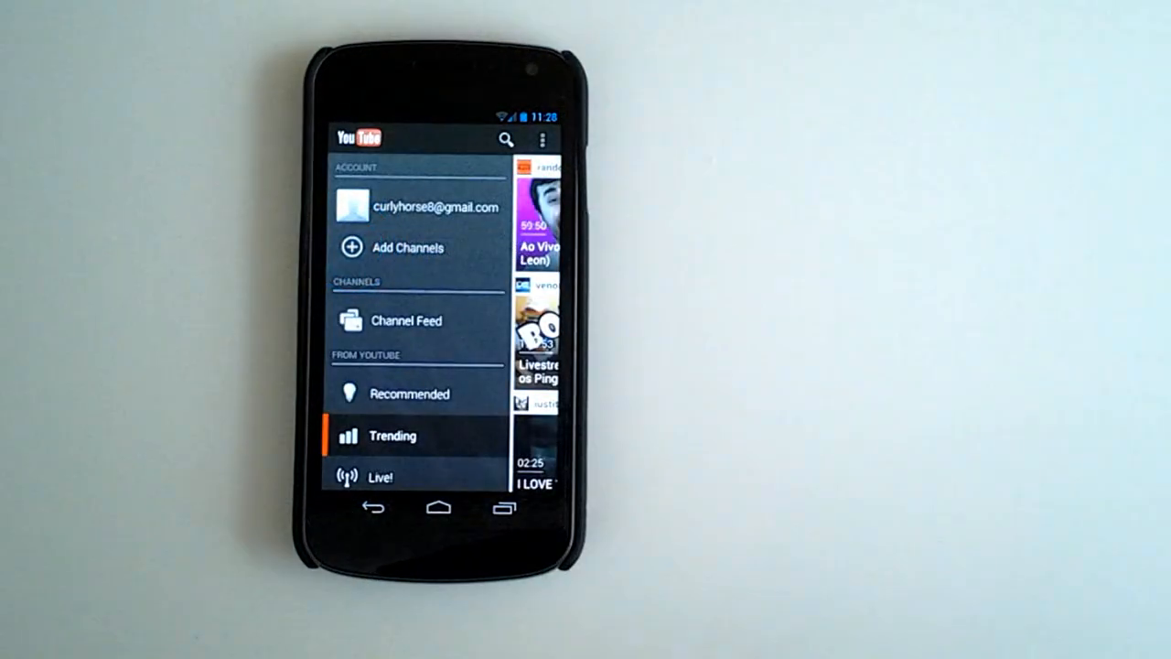
Browse YouTube's Trending videos and category list, then check the overflow menu options
click(393, 435)
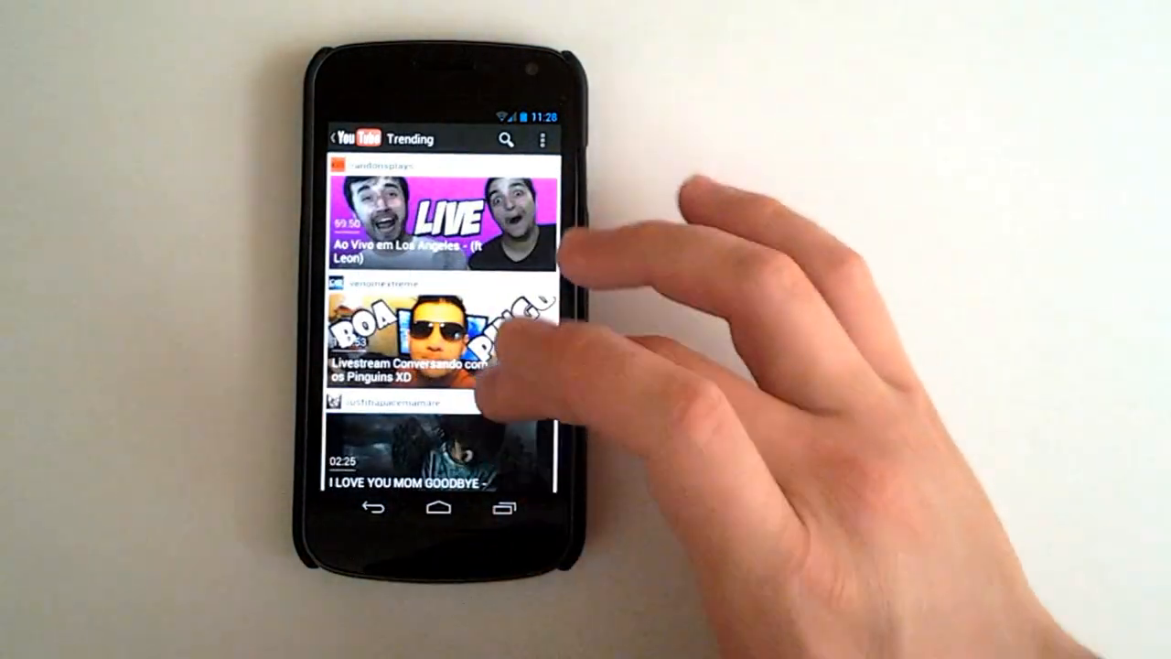
scroll(down, 3)
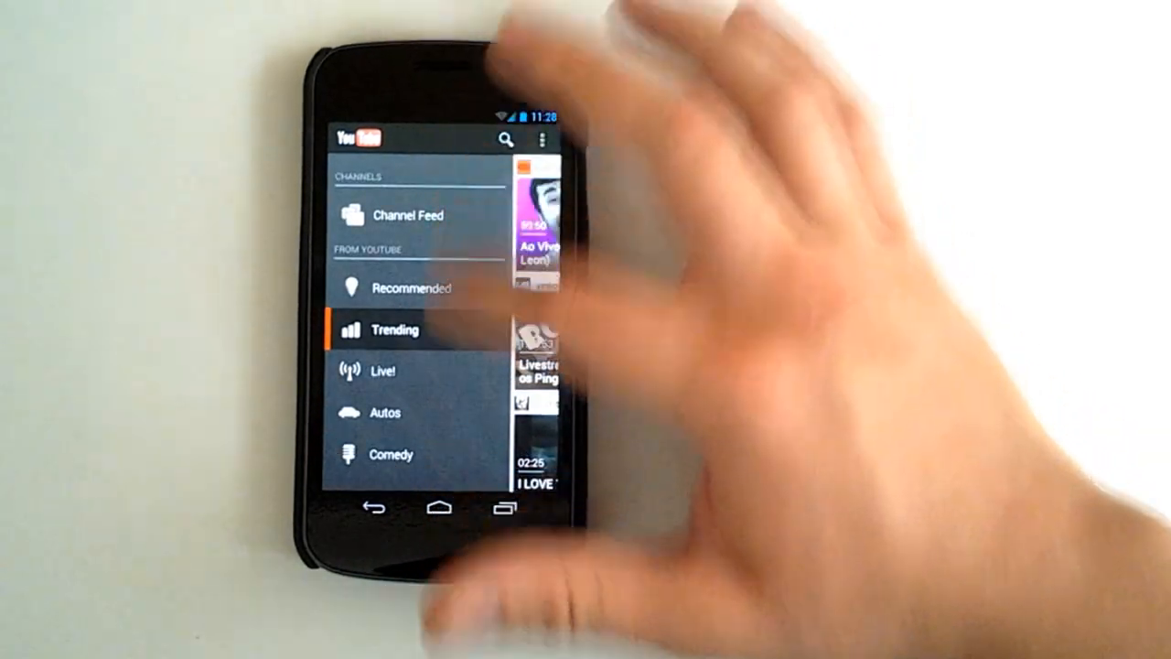
scroll(down, 3)
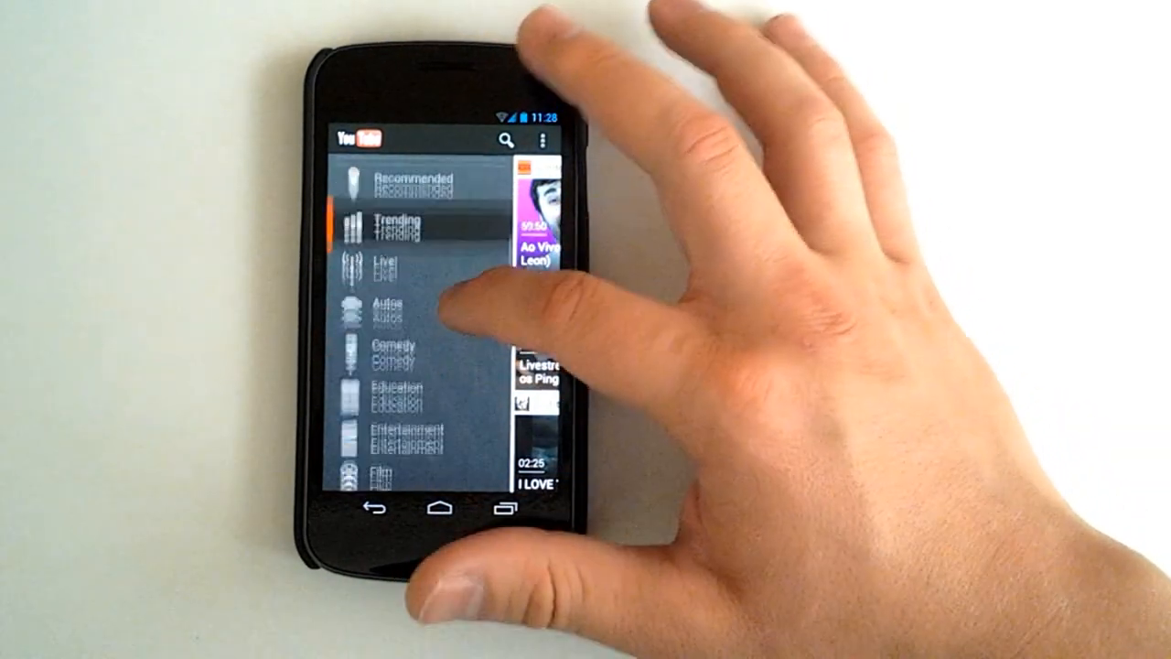
scroll(down, 3)
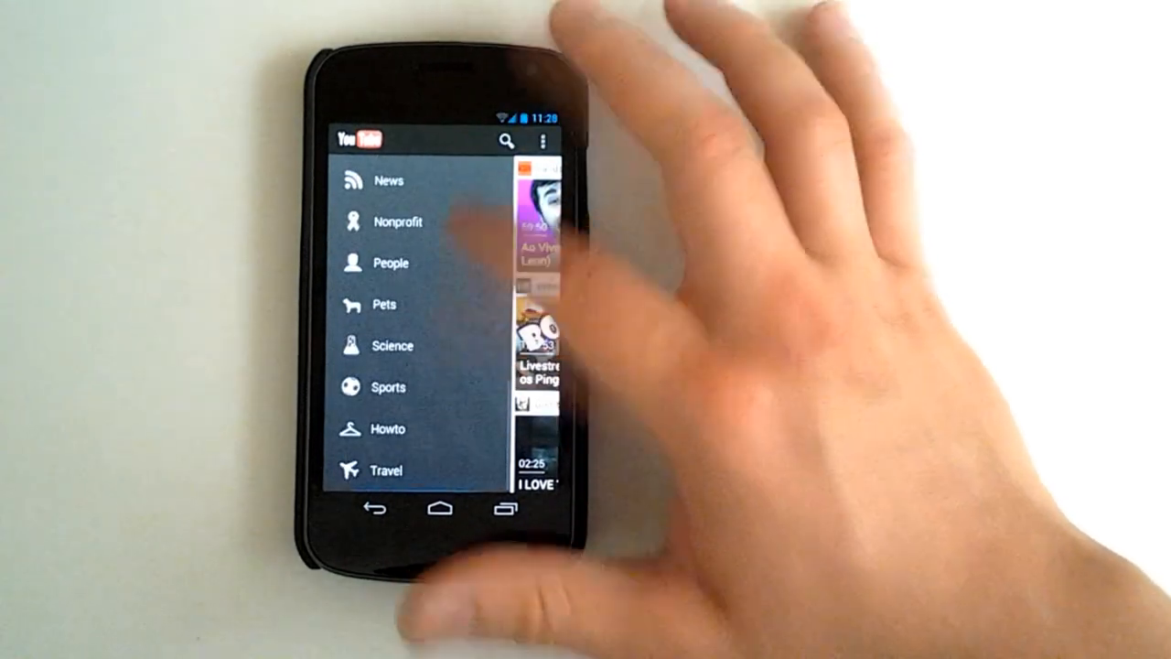
click(543, 140)
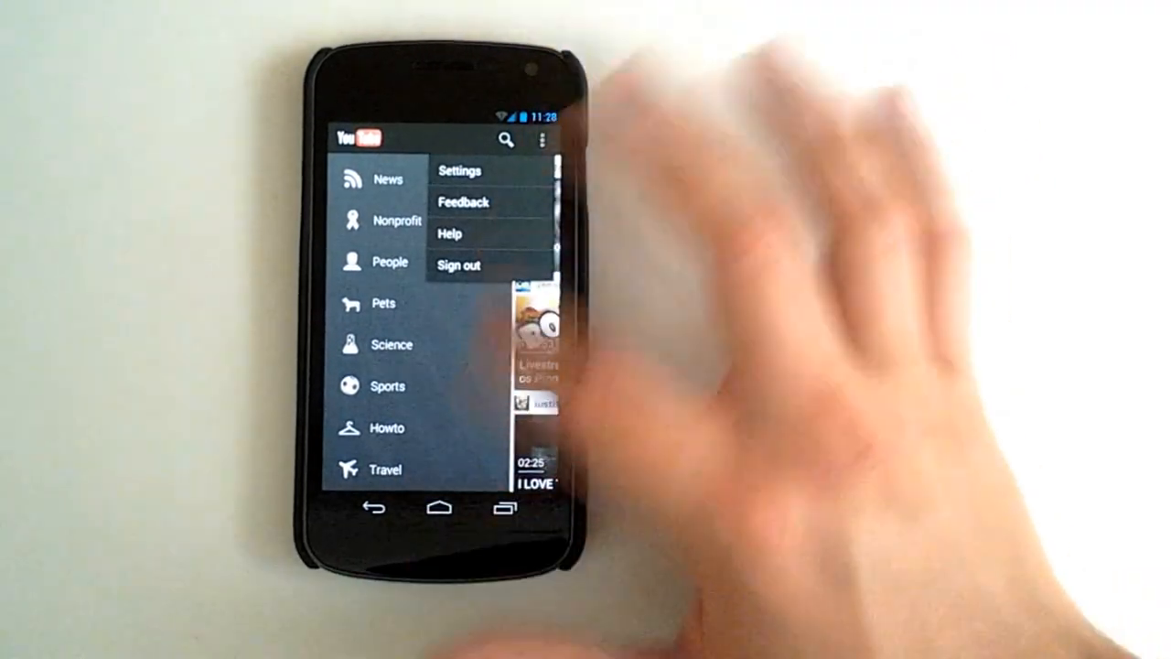
click(459, 170)
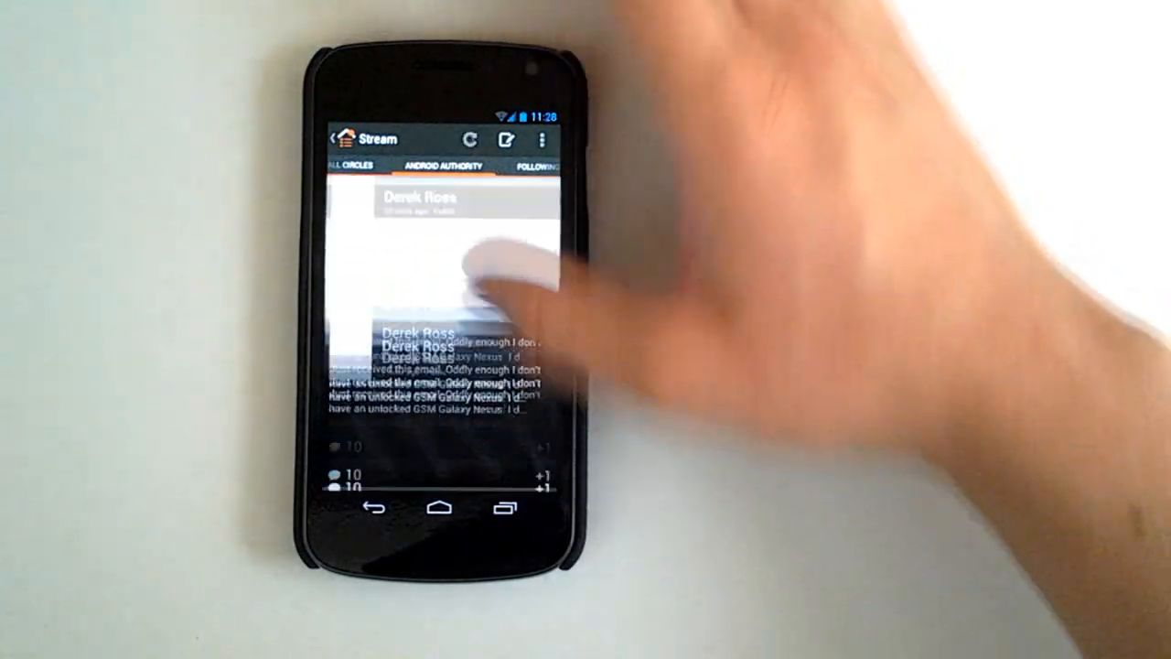
Scroll the Android Authority stream, view Notifications (+1s, comments, circle adds), then go home
scroll(down, 3)
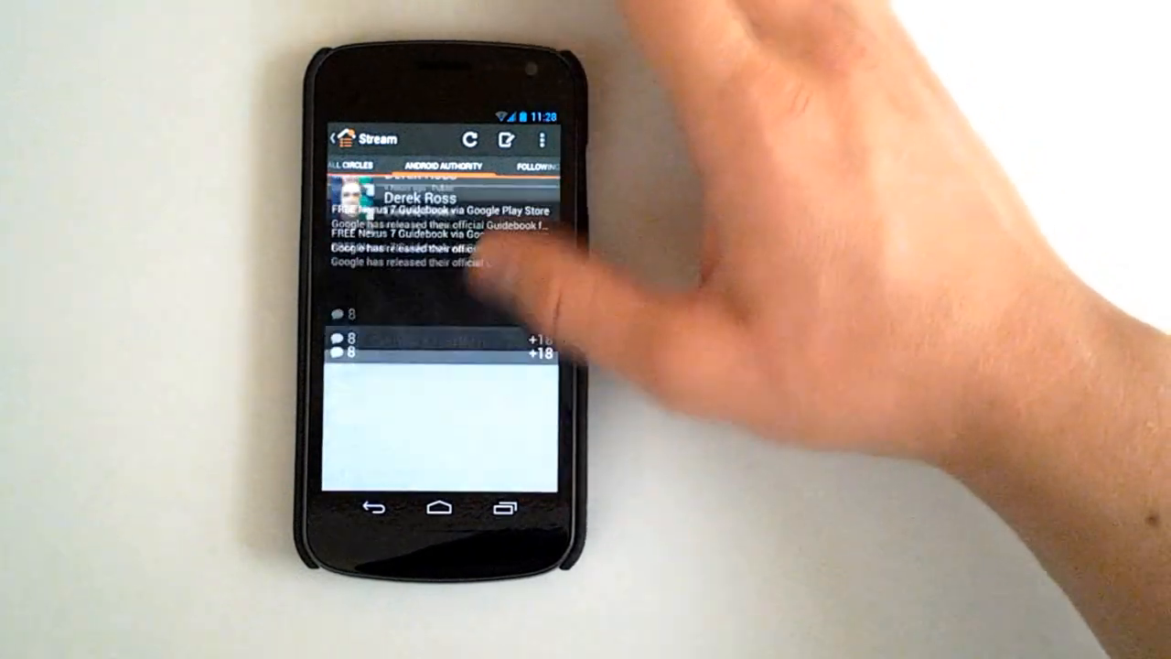
click(346, 138)
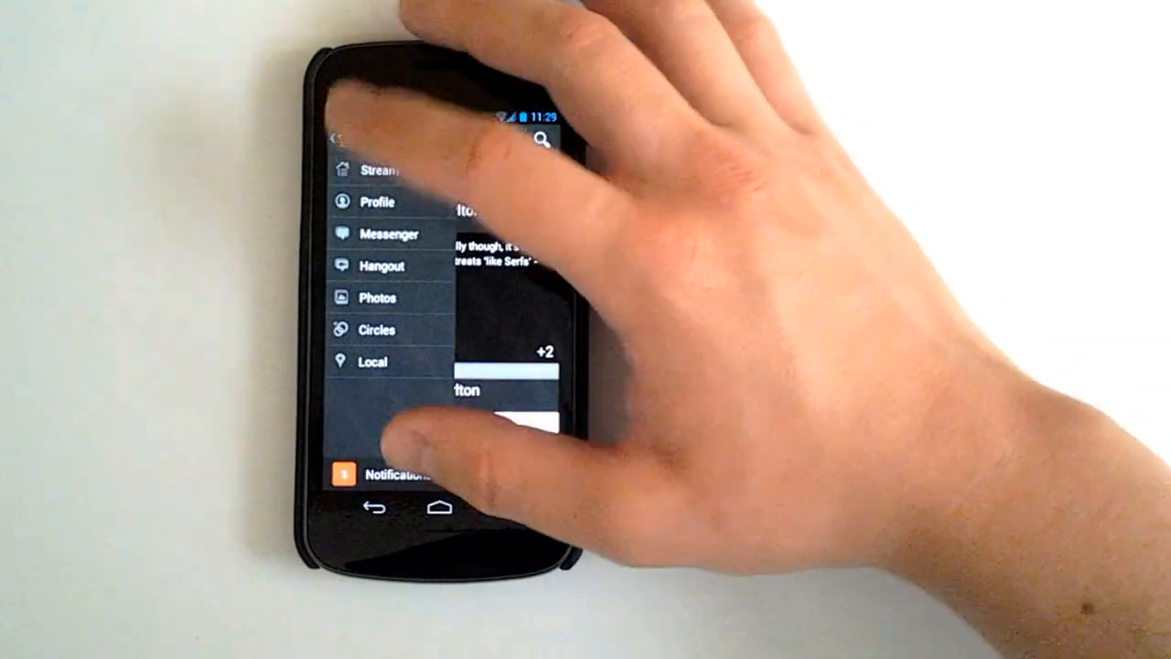
click(397, 474)
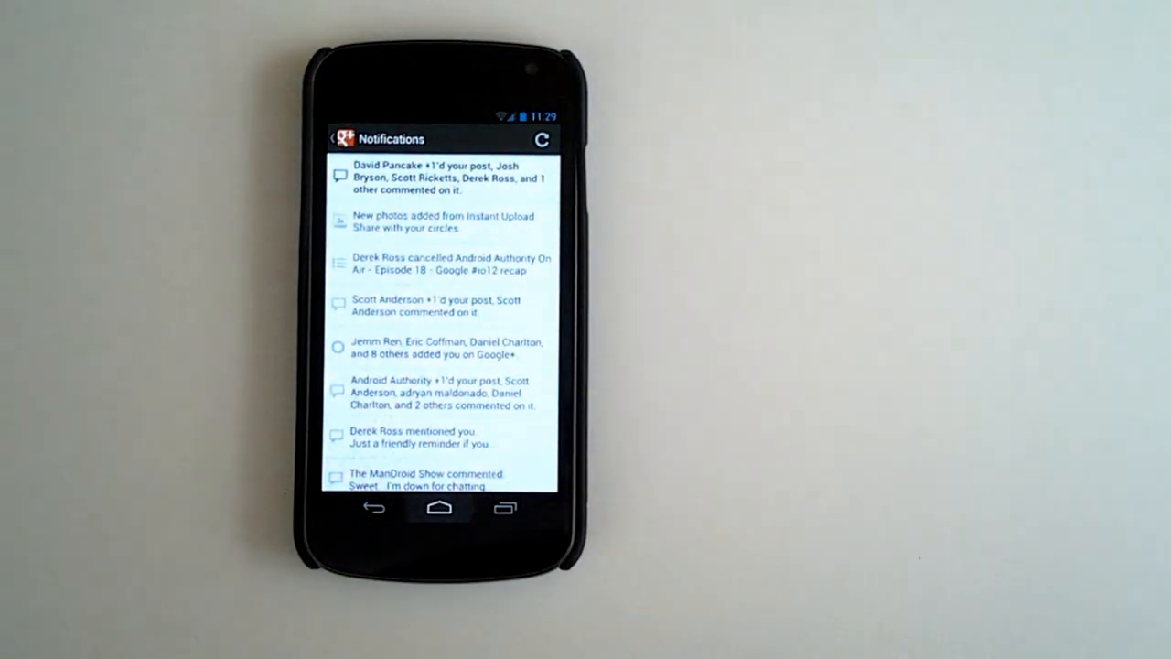
click(438, 509)
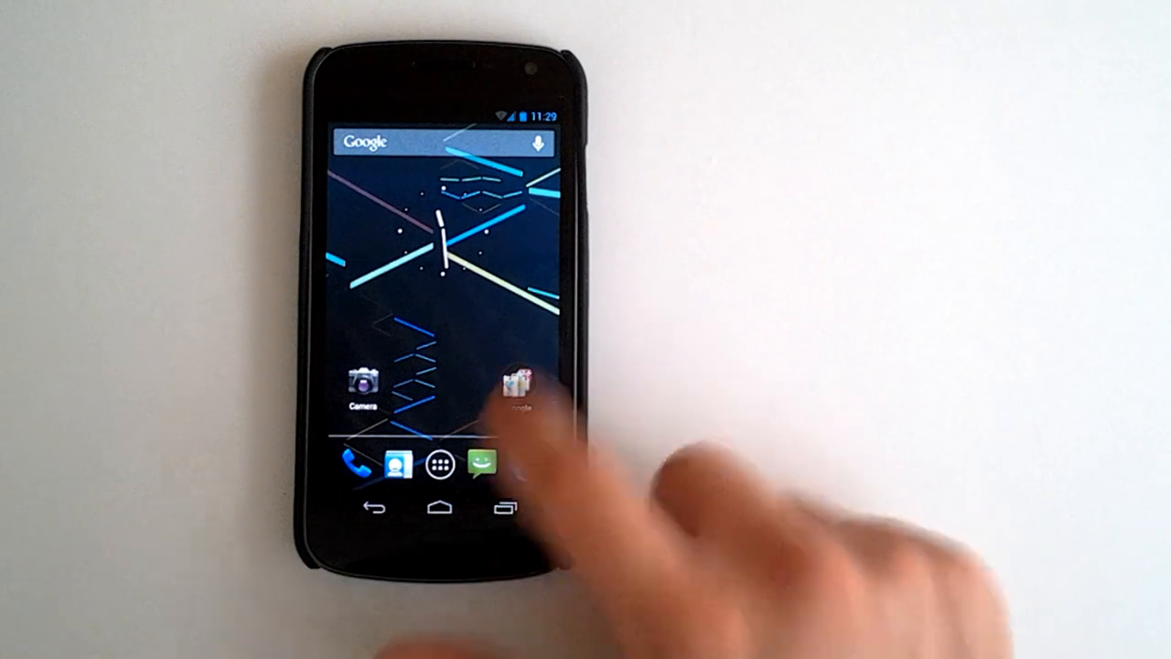
Launch Play Store from the Google folder, browse Top Paid and Top Grossing charts, and start searching
click(516, 384)
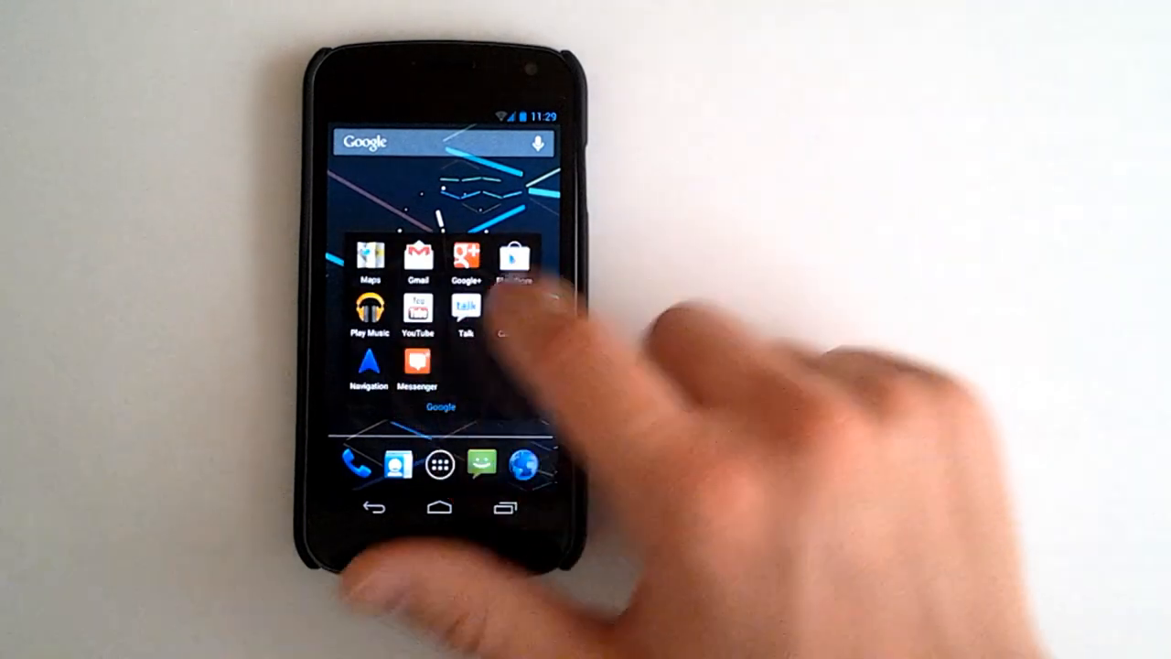
click(513, 258)
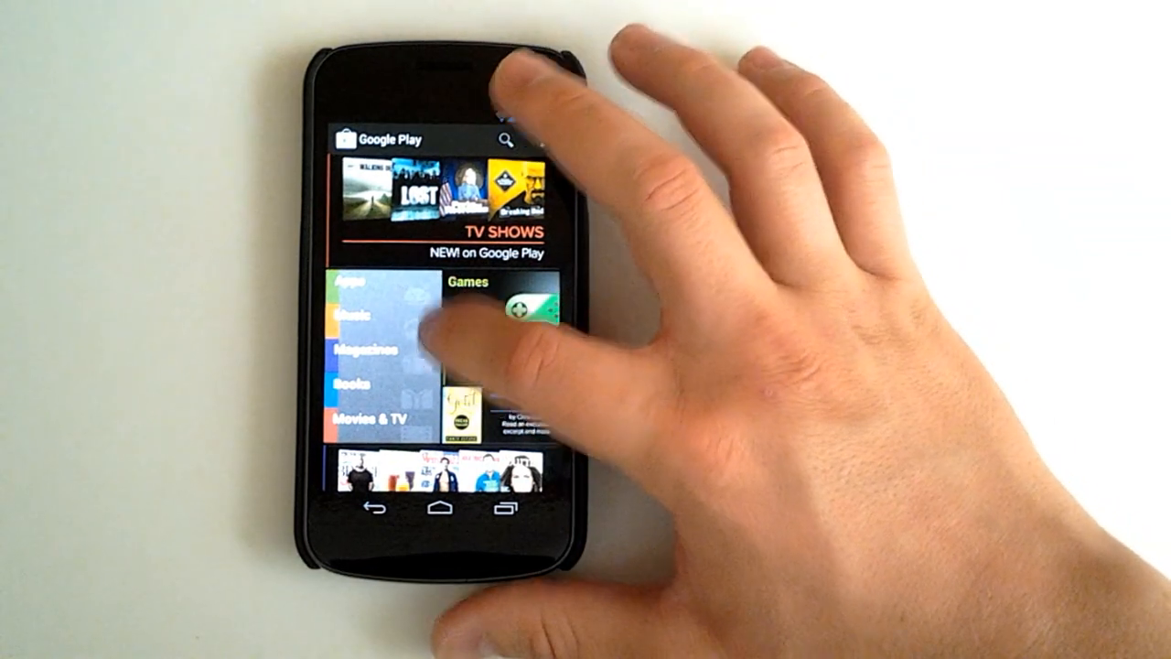
scroll(down, 3)
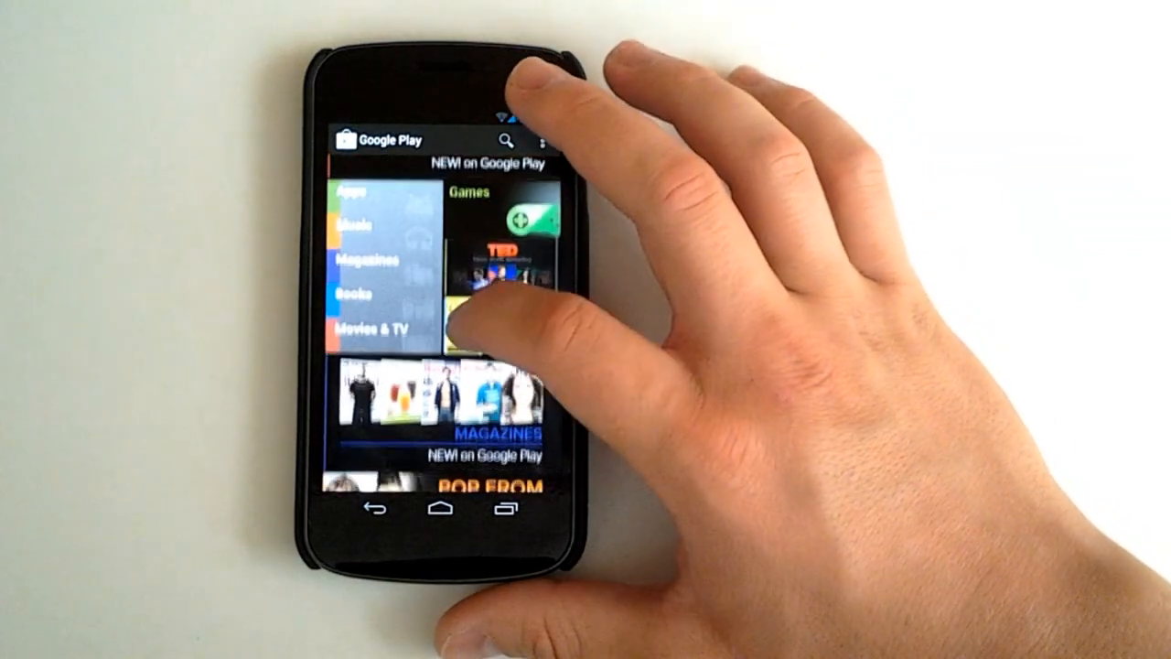
scroll(down, 3)
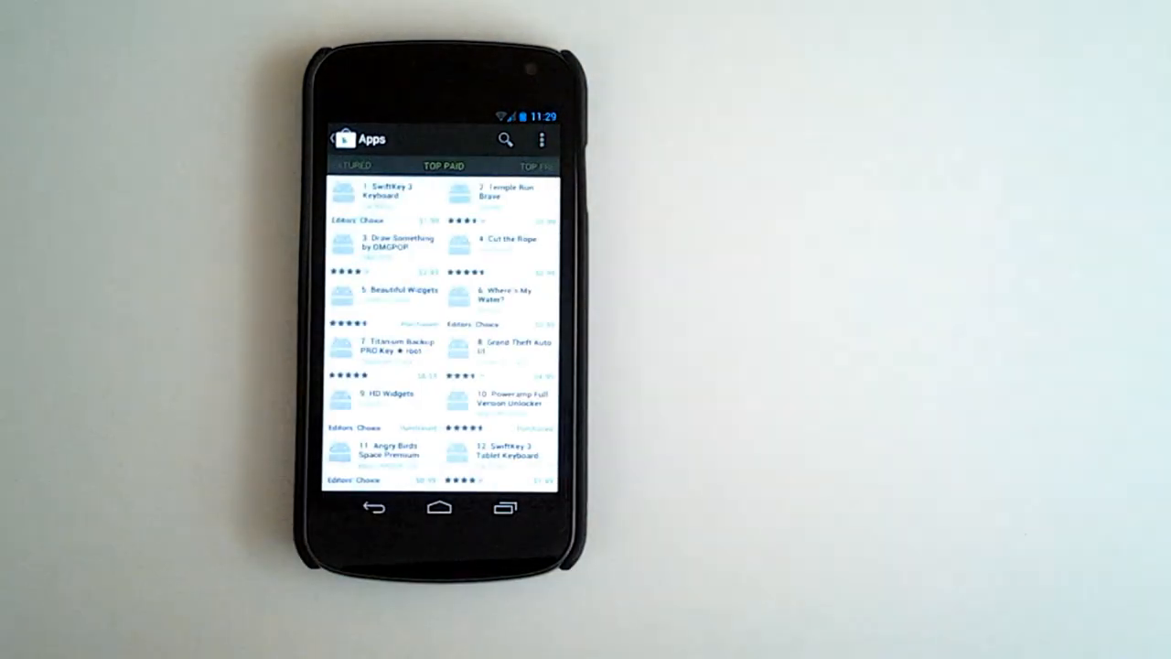
click(443, 165)
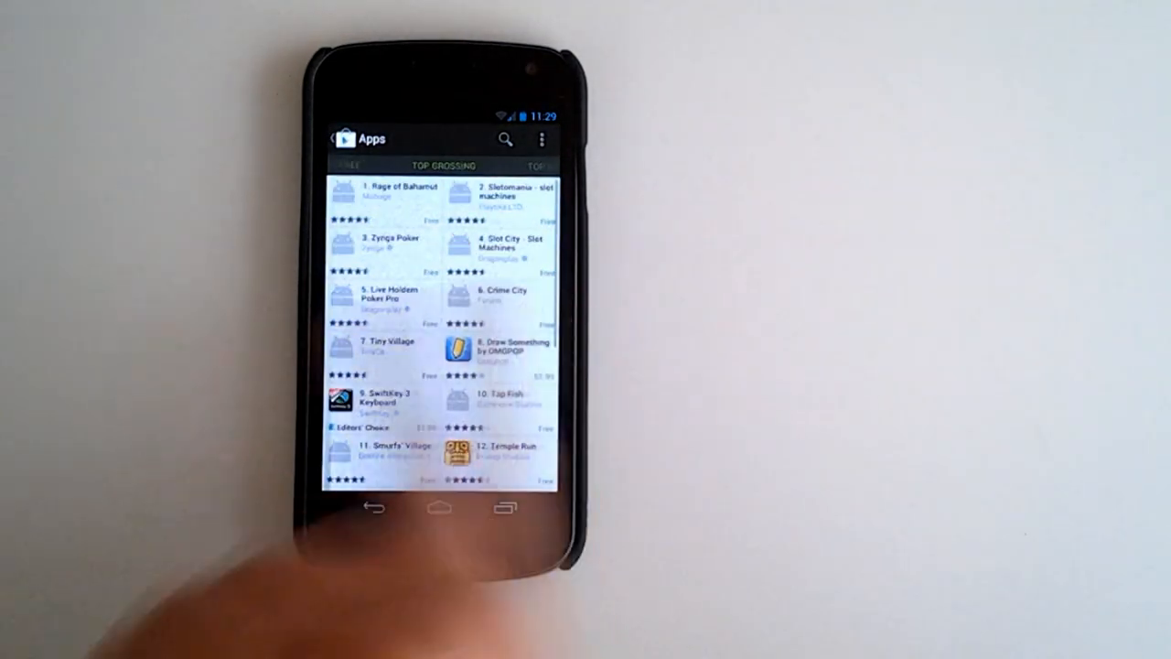
click(505, 139)
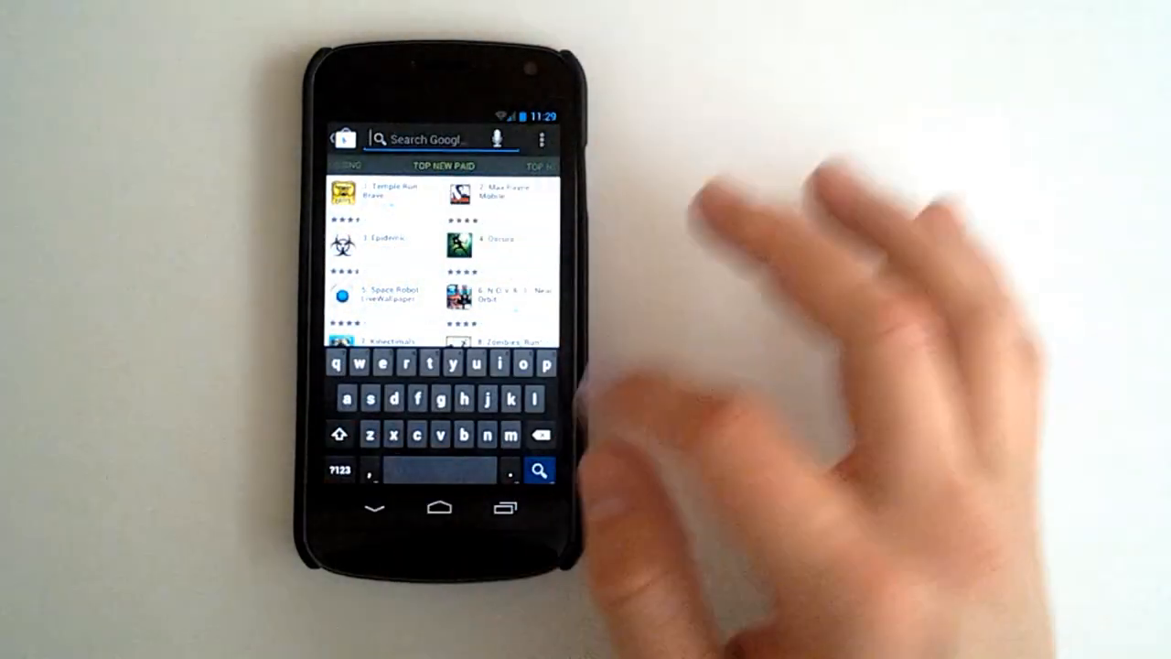
Search 'roo' for Root Check Basic, accept its disclaimer, and verify root with Superuser allowed
text(roo)
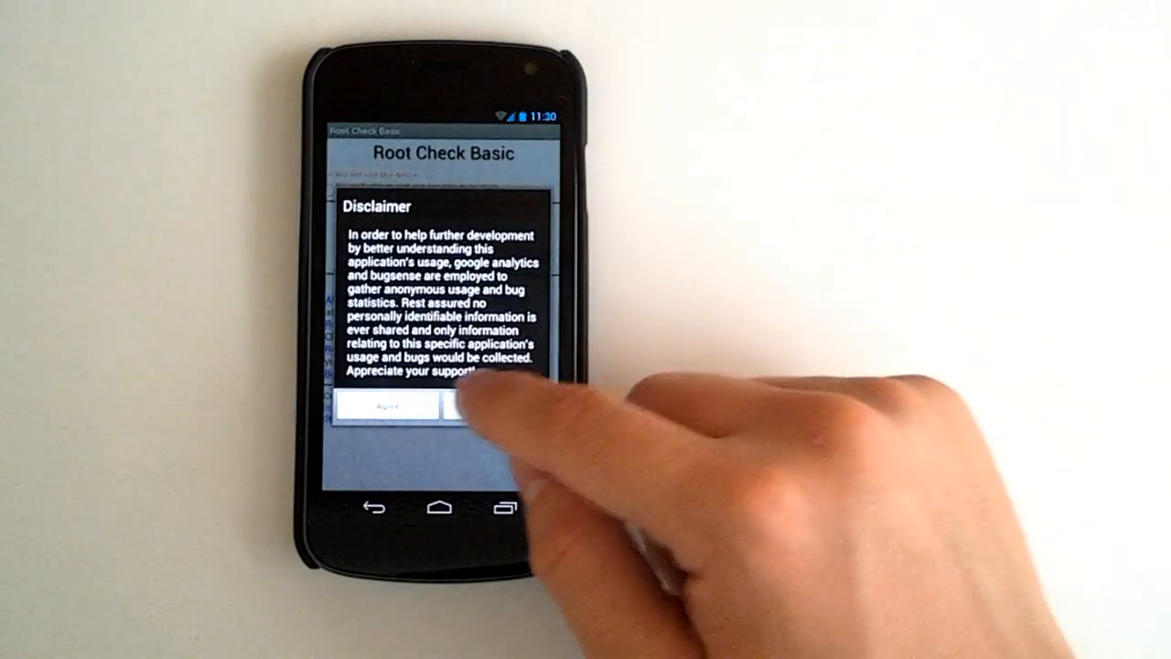
click(389, 408)
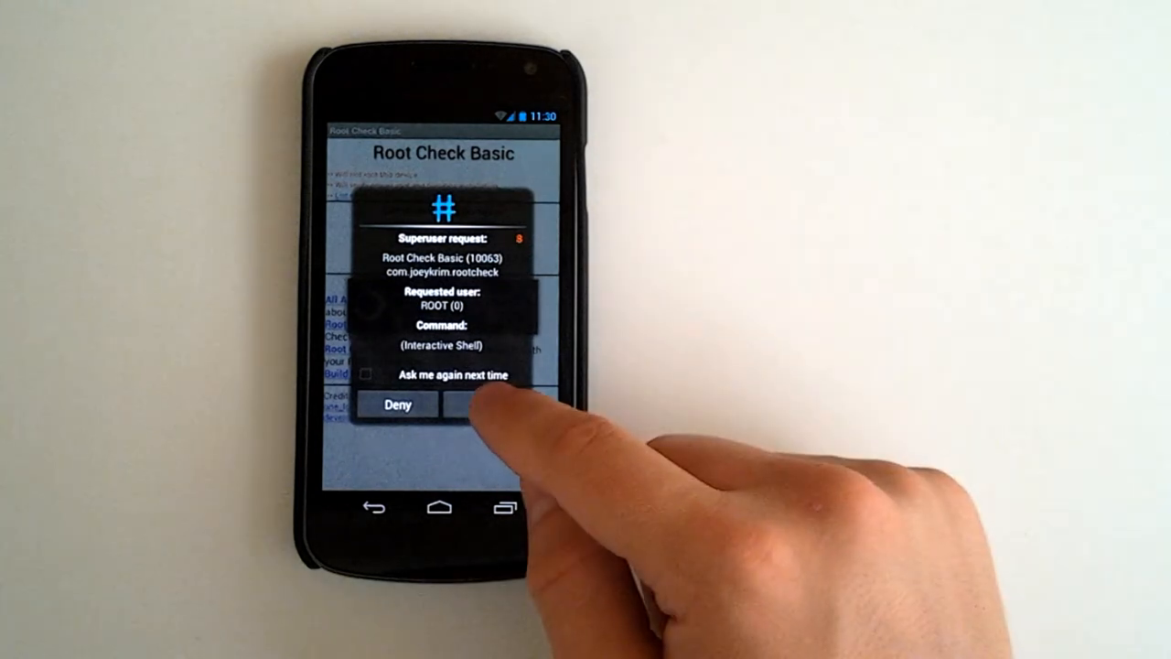
click(485, 404)
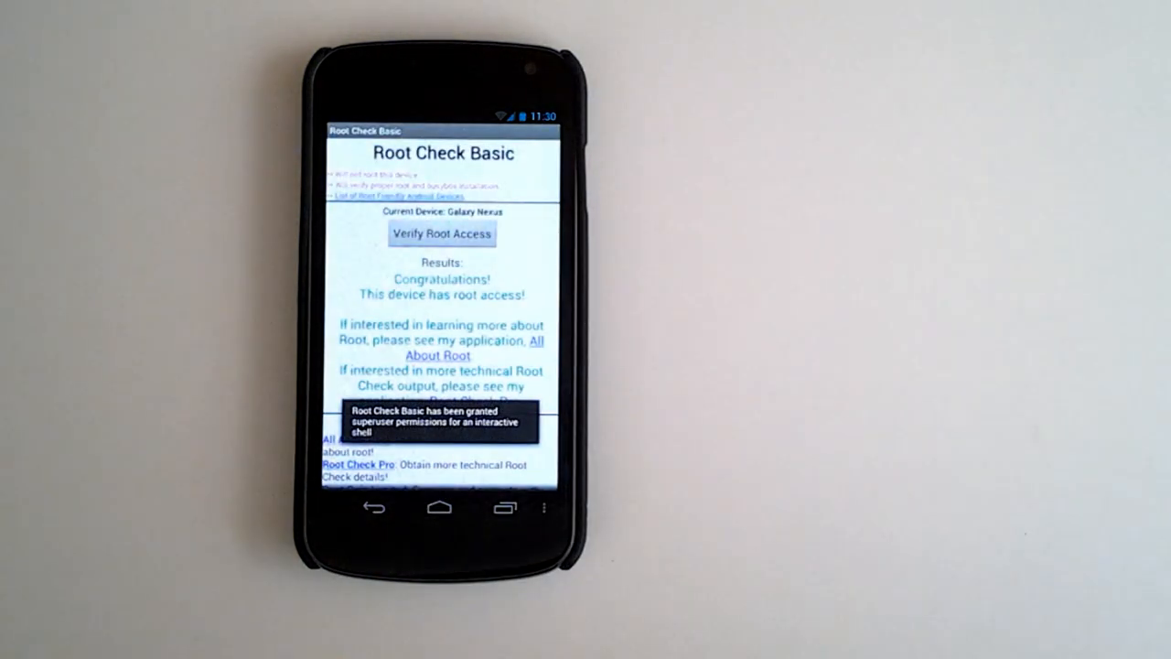
click(439, 508)
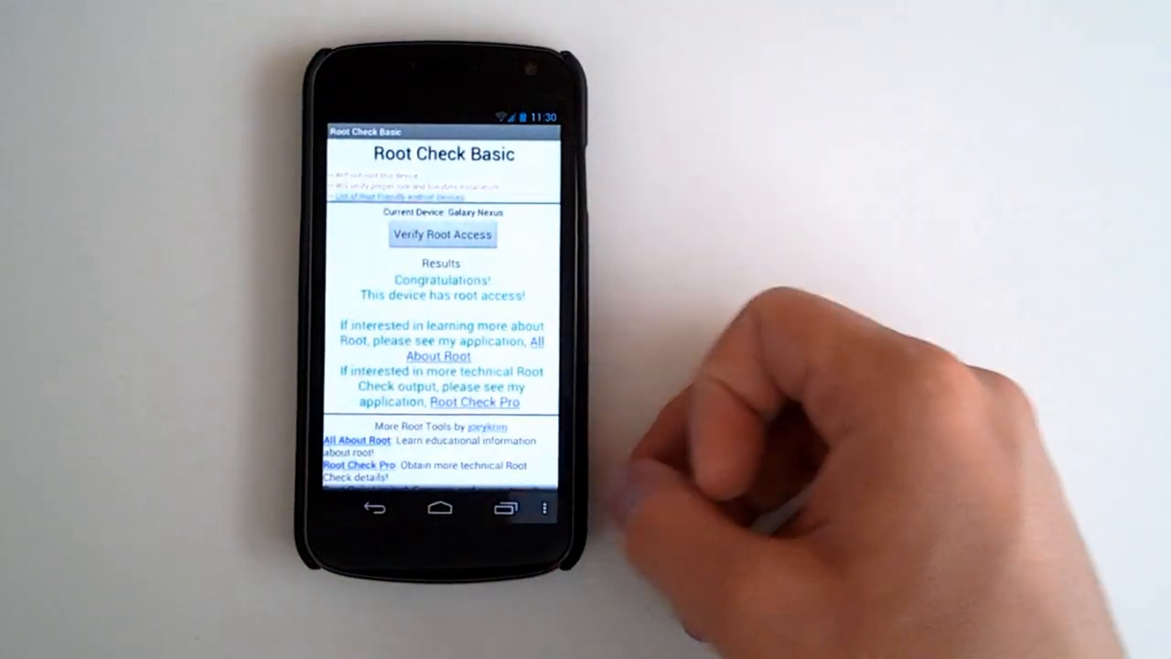
scroll(down, 3)
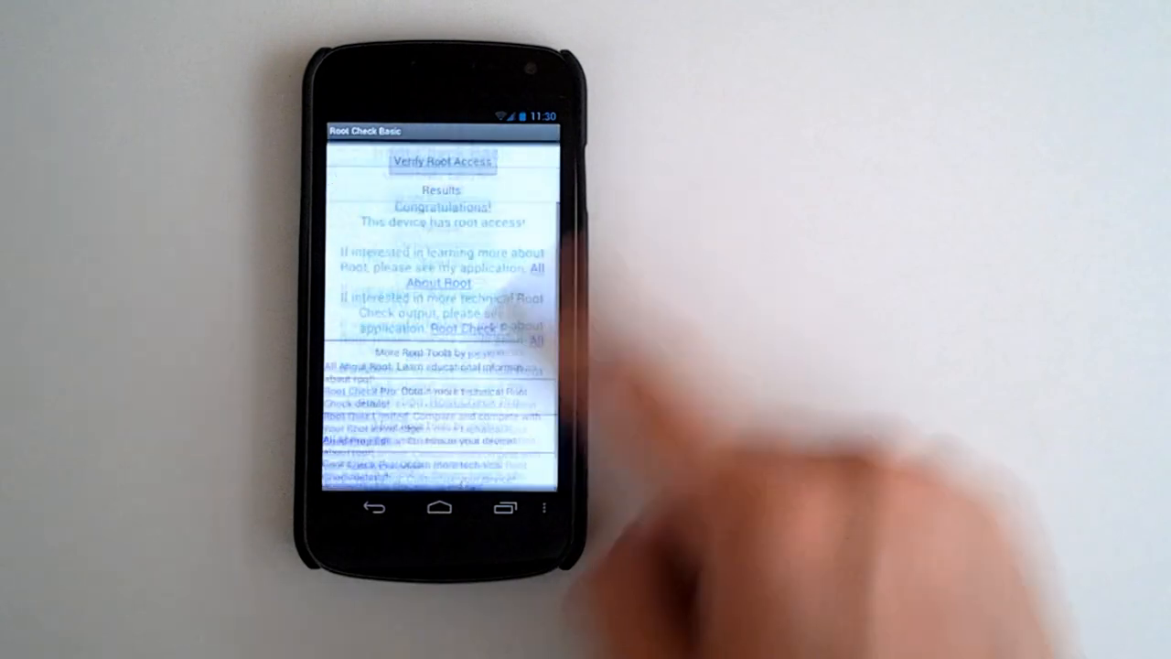
click(440, 507)
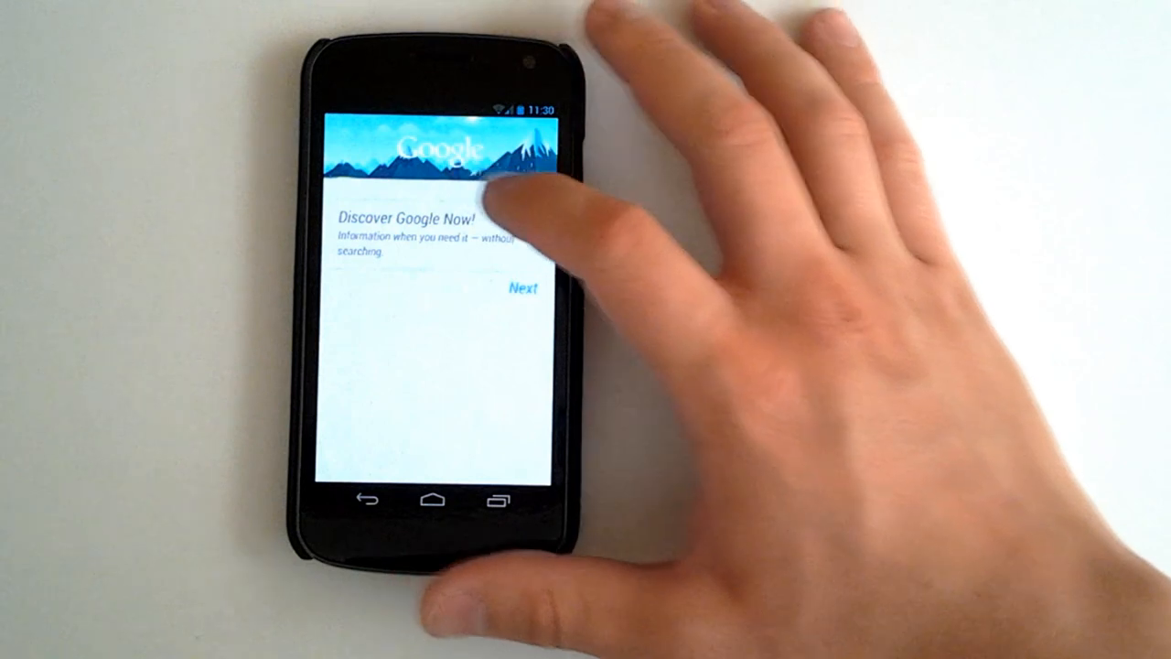
Step through the Discover Google Now screens to the cards page, then return home
click(522, 287)
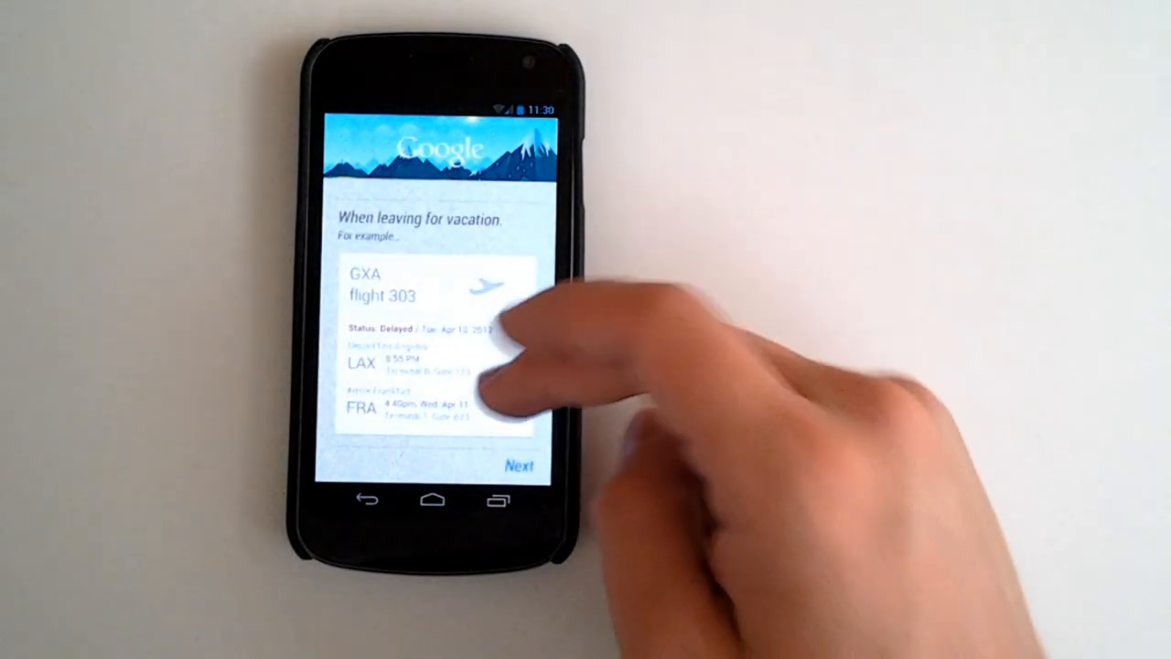
click(519, 466)
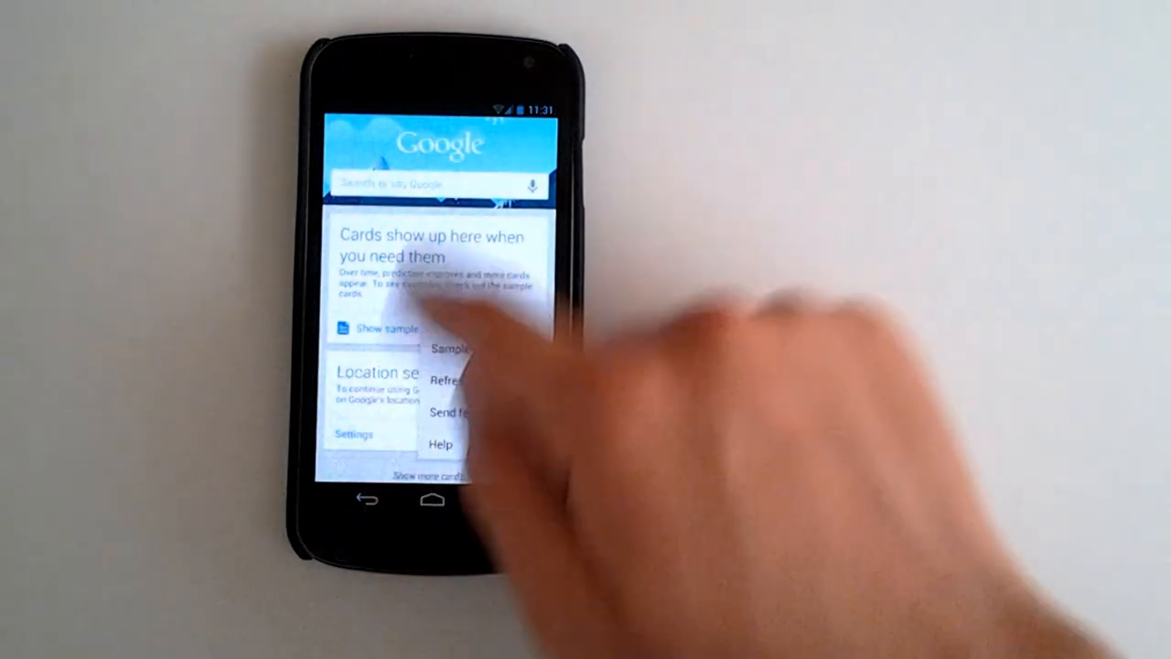
click(431, 499)
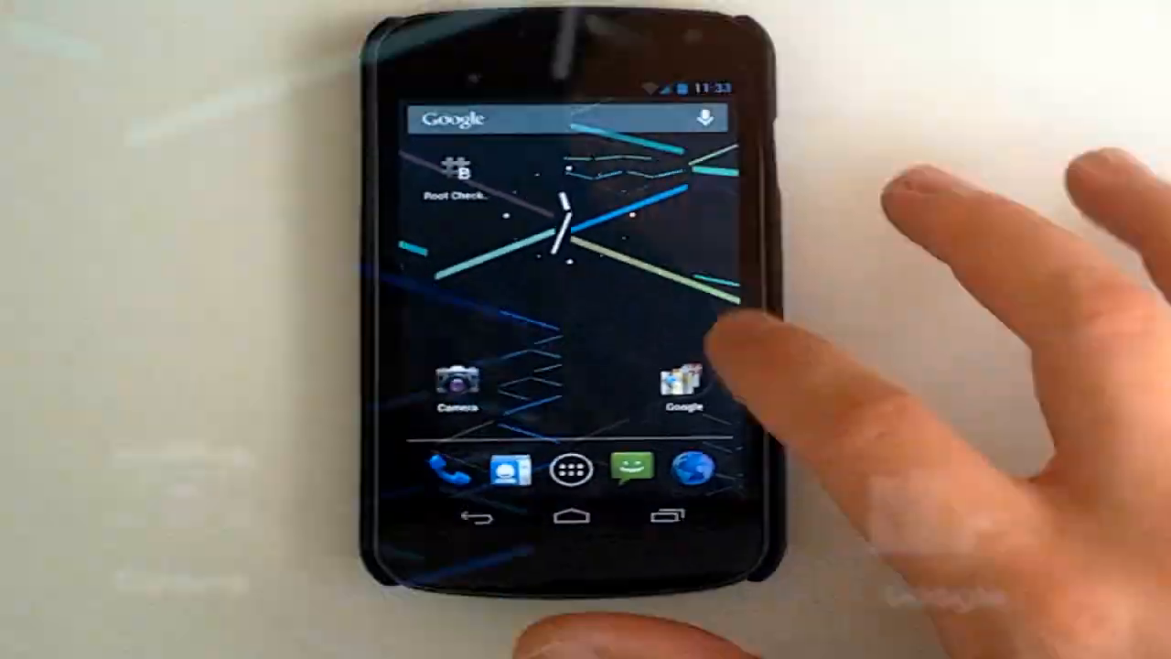
Launch Maps from the Google folder and skip the Improve My Location prompt
click(686, 384)
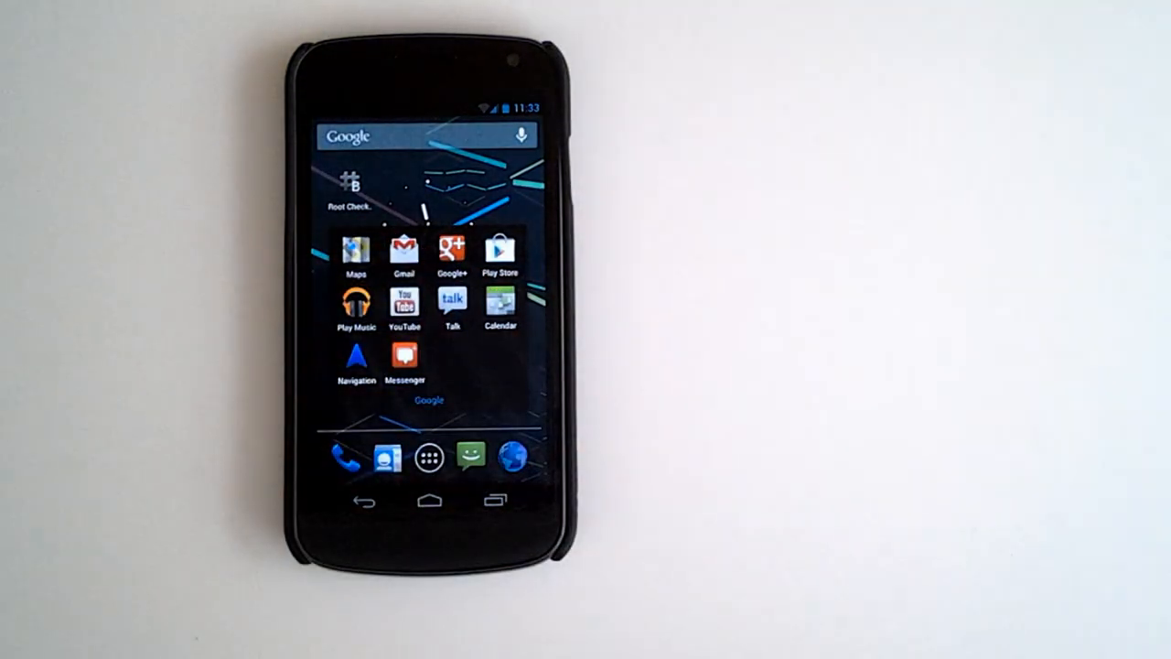
click(354, 253)
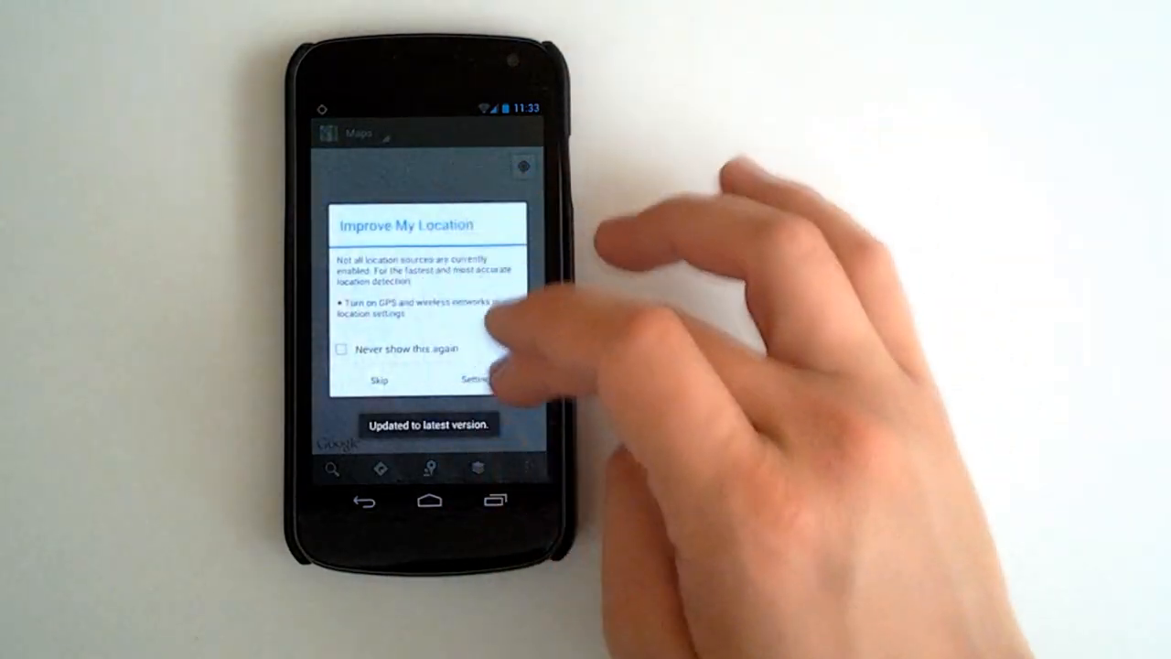
click(377, 379)
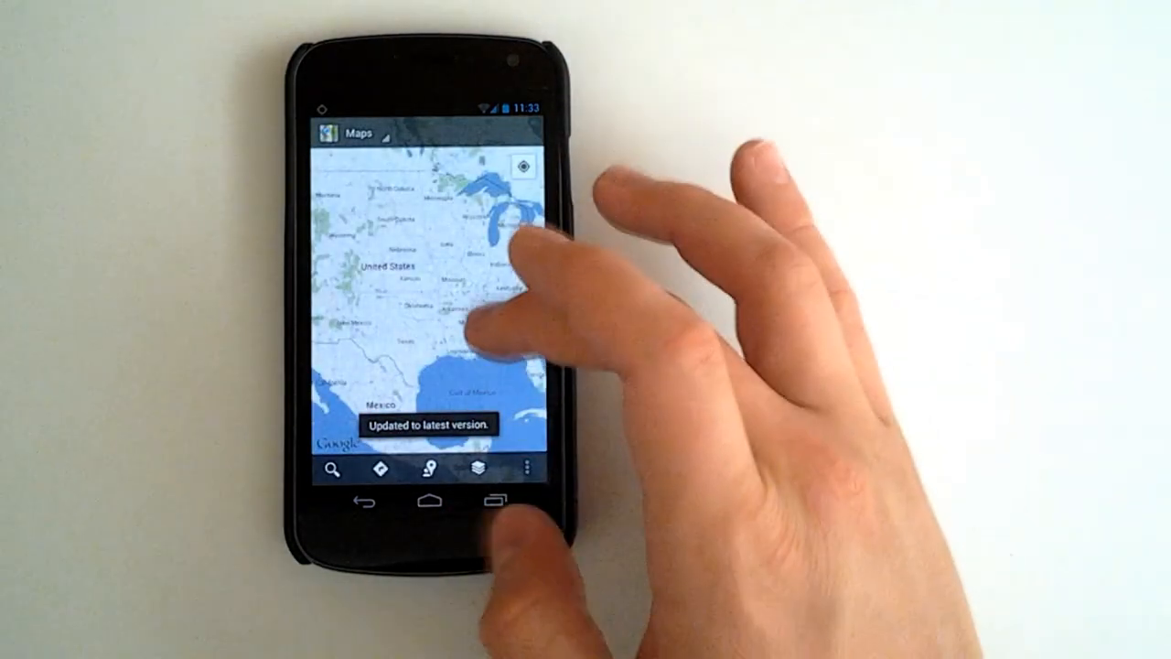